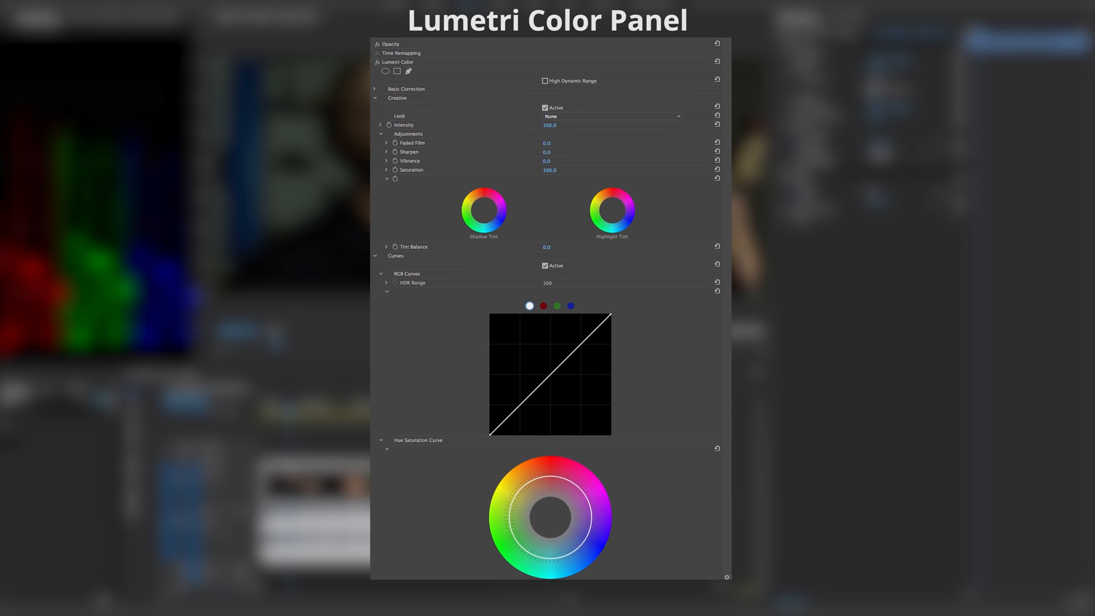
Step: Bring up the Lumetri Color panel for the Engine Trouble clip via the Window menu
scroll(down, 3)
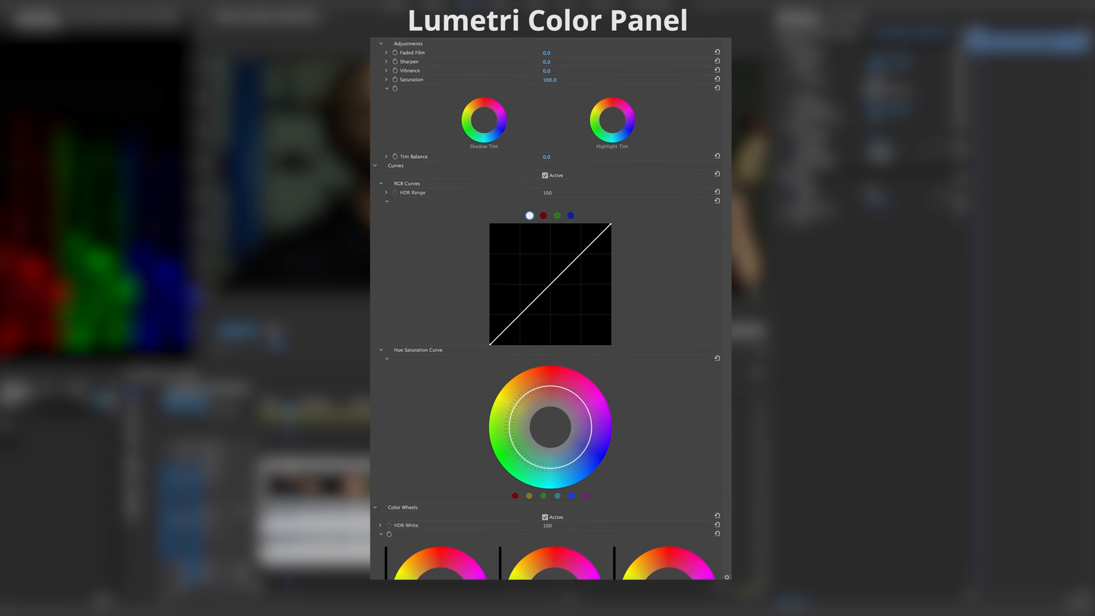
scroll(down, 3)
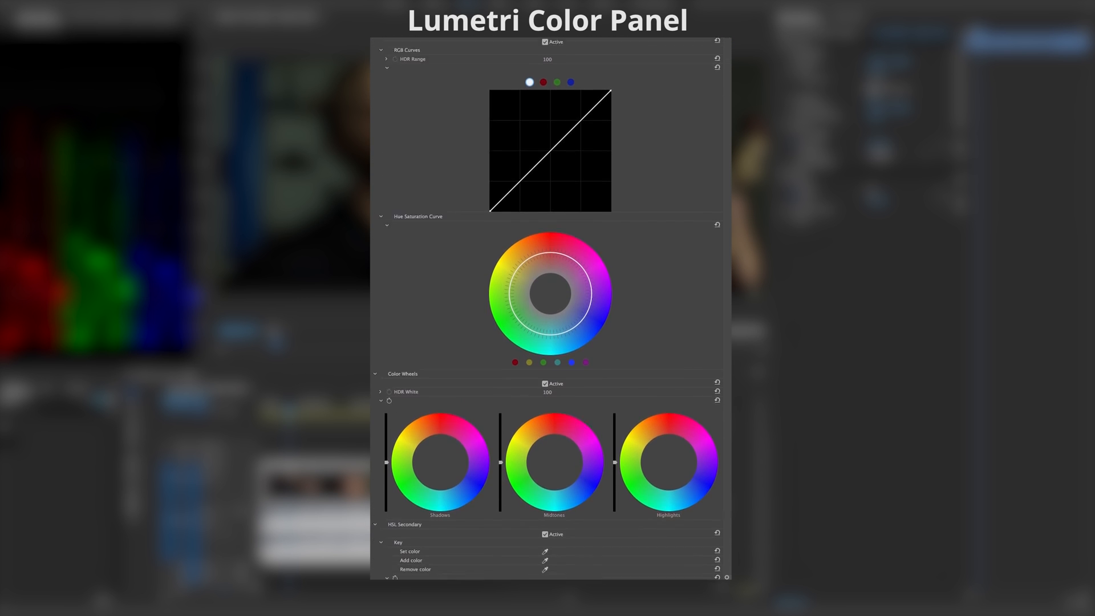
scroll(down, 3)
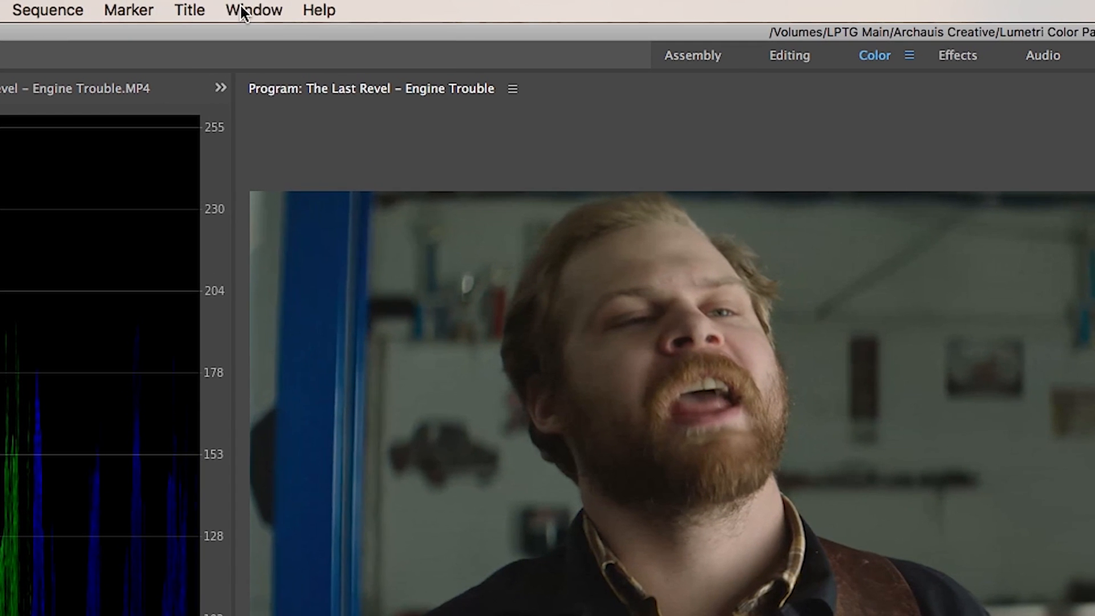
click(253, 10)
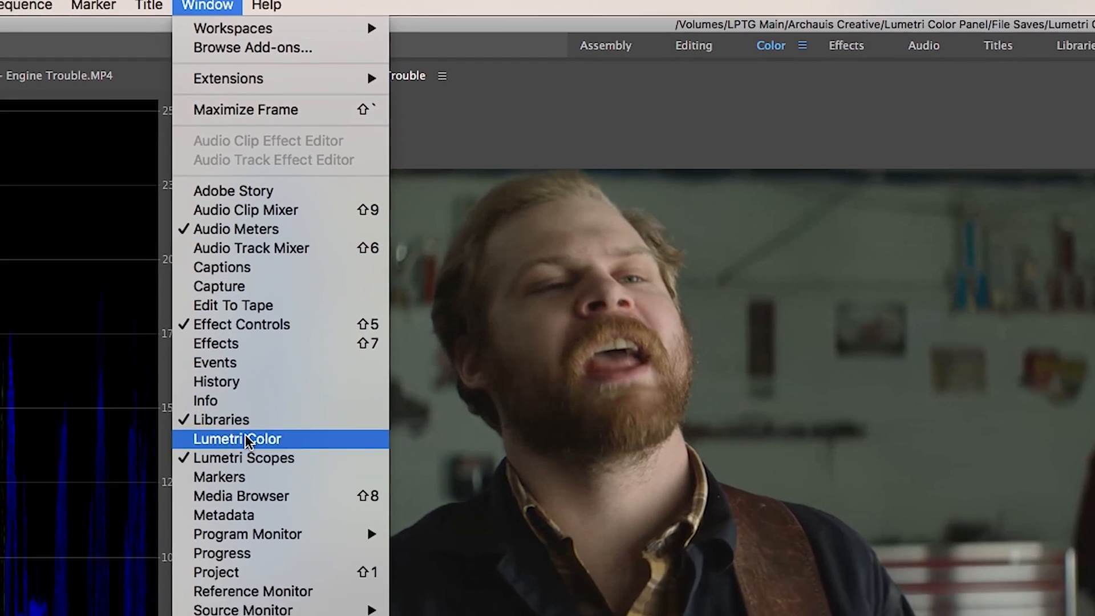
click(238, 438)
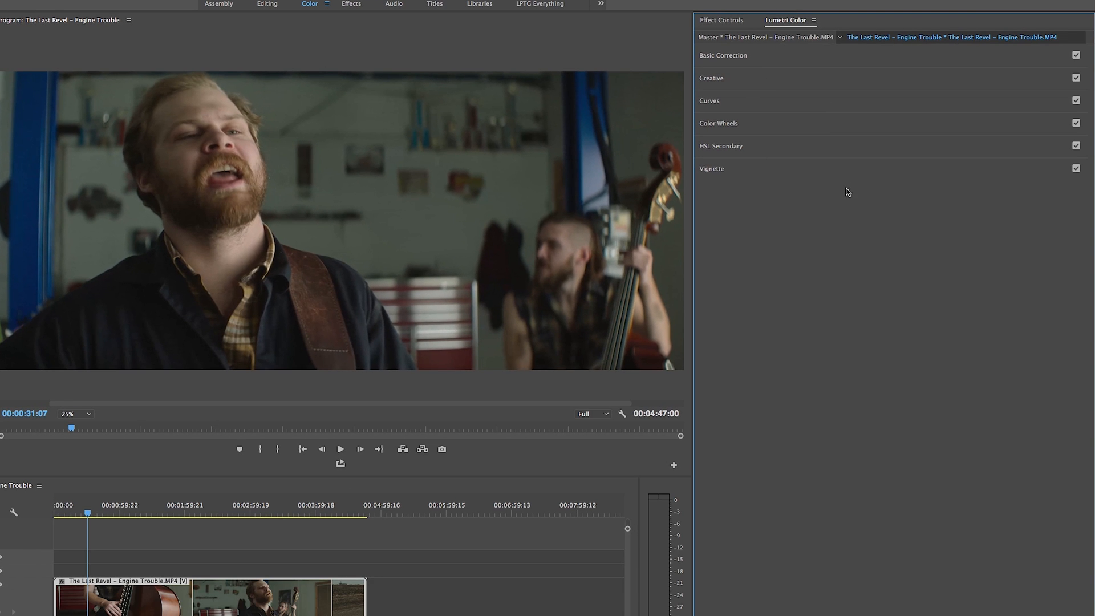
mouse_move(773, 83)
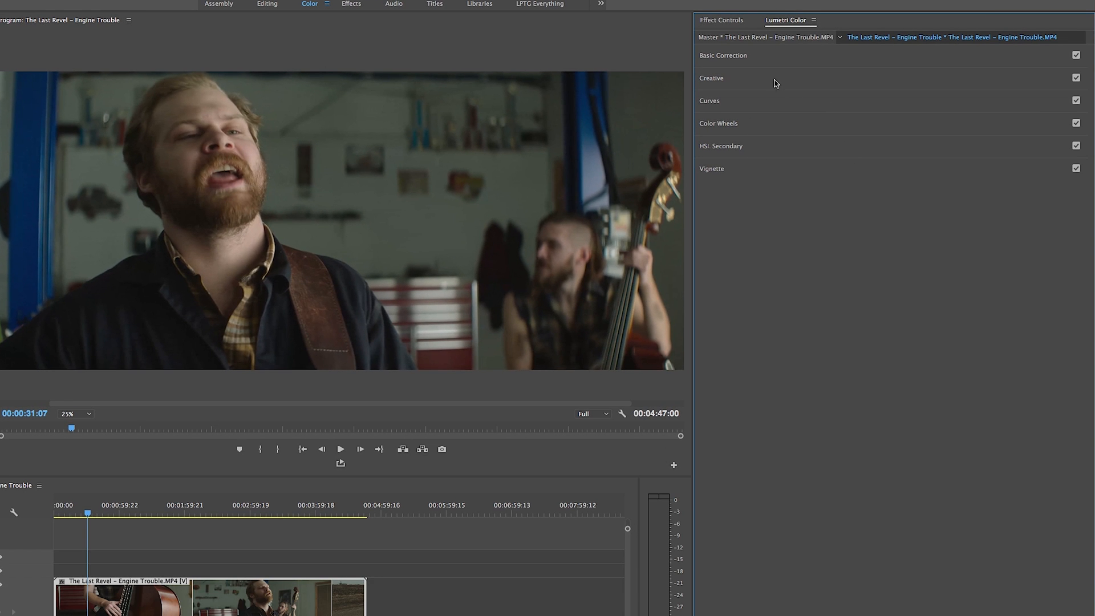
Step: Expand Basic Correction and show the Input LUT preset list
click(723, 54)
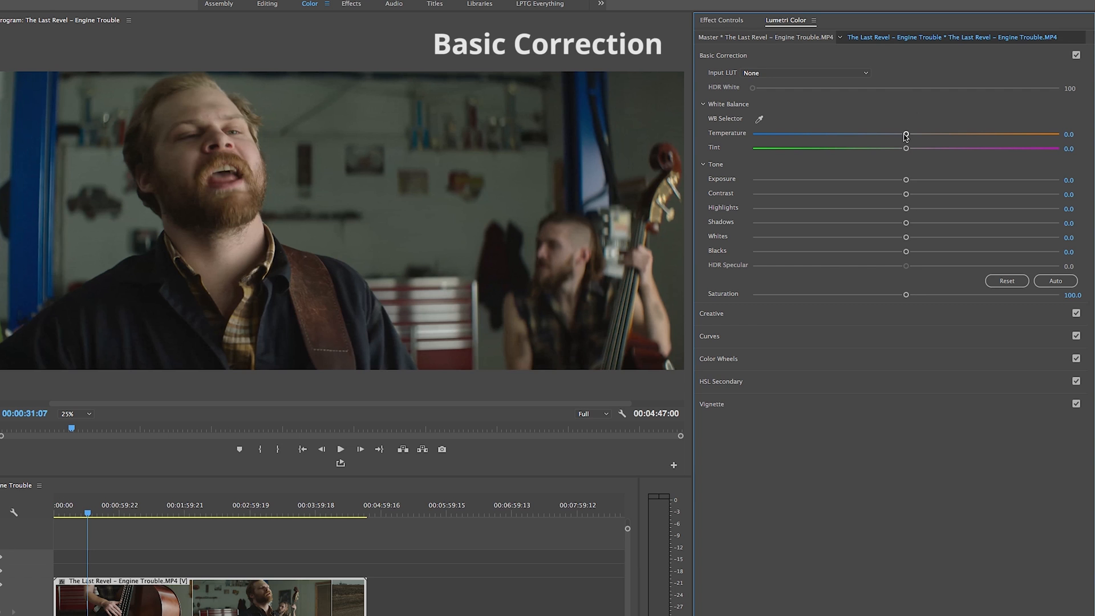
mouse_move(876, 83)
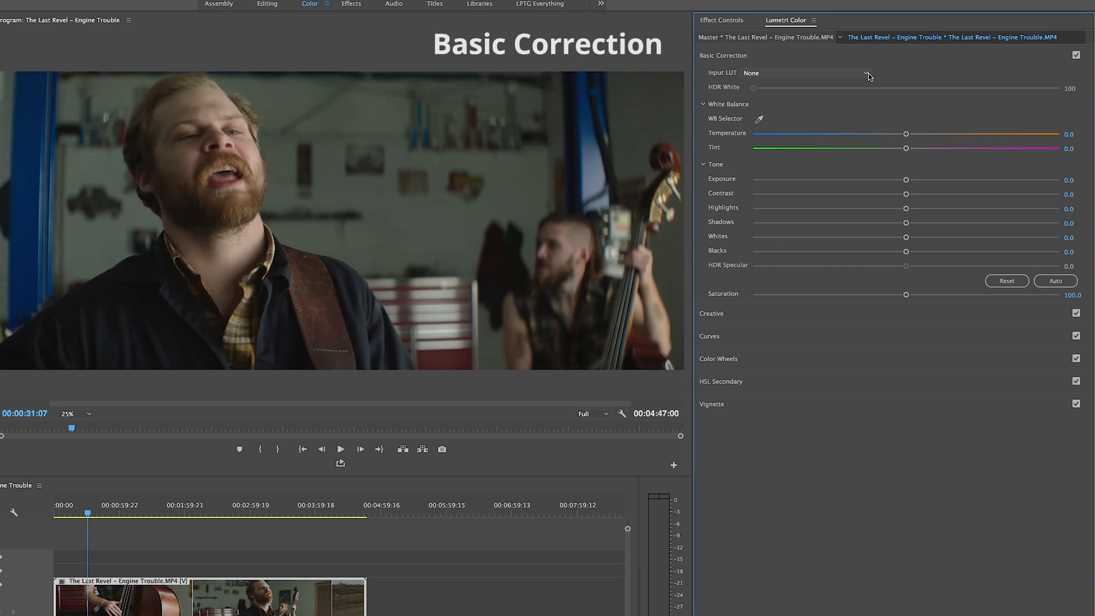
click(806, 73)
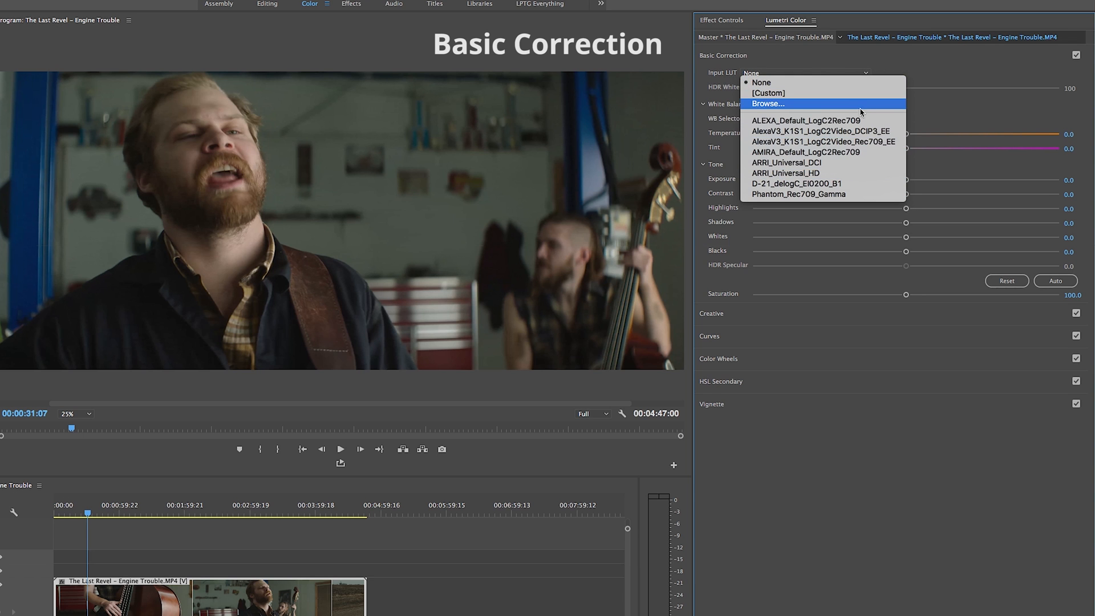
mouse_move(862, 107)
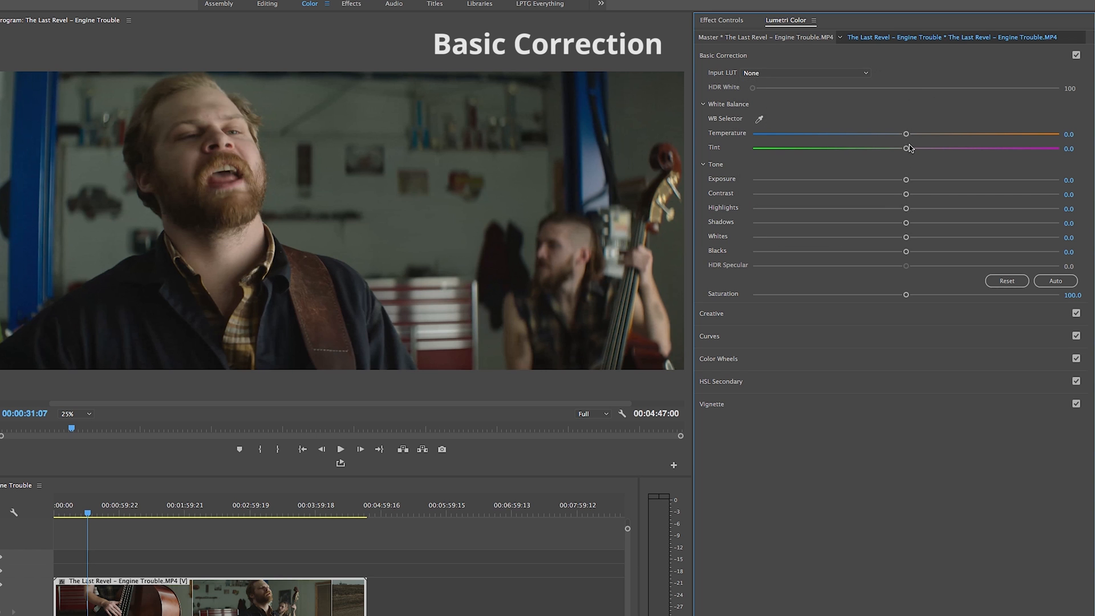
Step: Try Temperature and Saturation then reset them; deepen blacks to −11.7 and pull whites to 37.3
drag(906, 133, 994, 145)
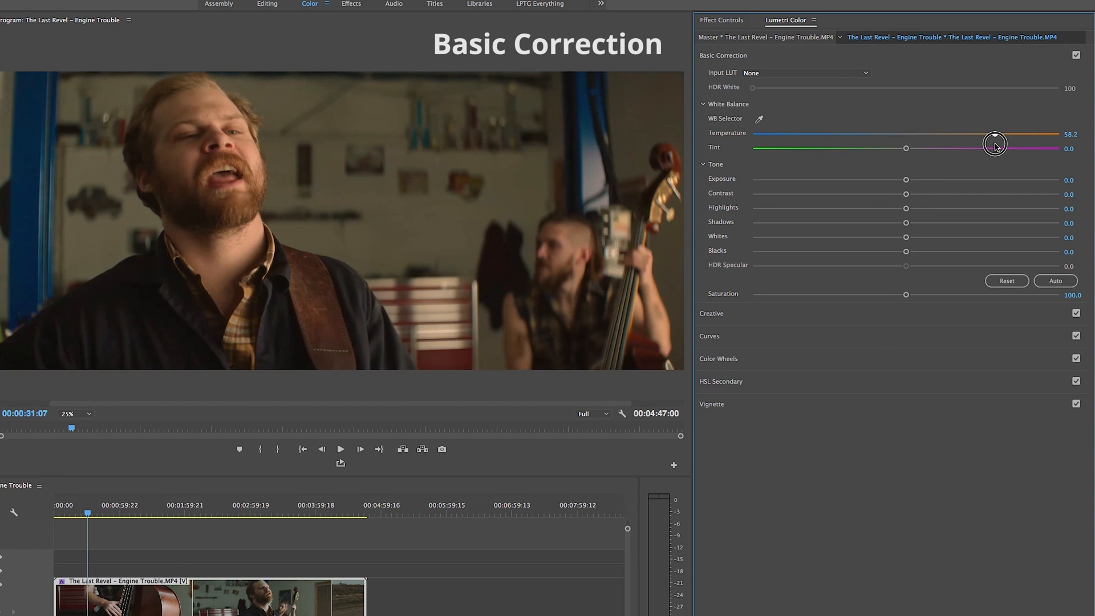
drag(994, 145, 906, 134)
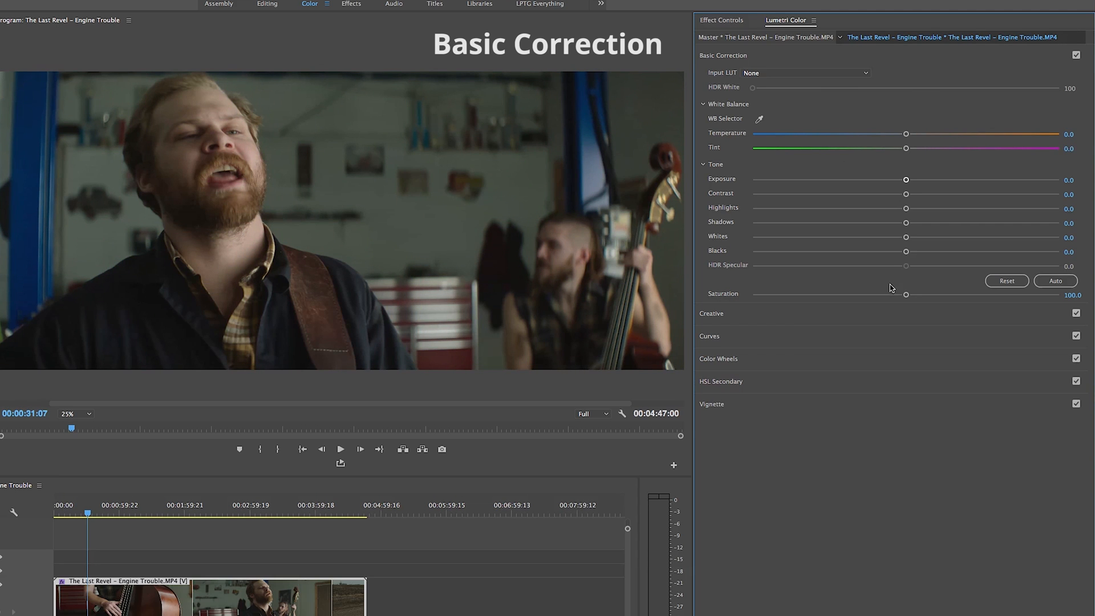
drag(905, 294, 869, 294)
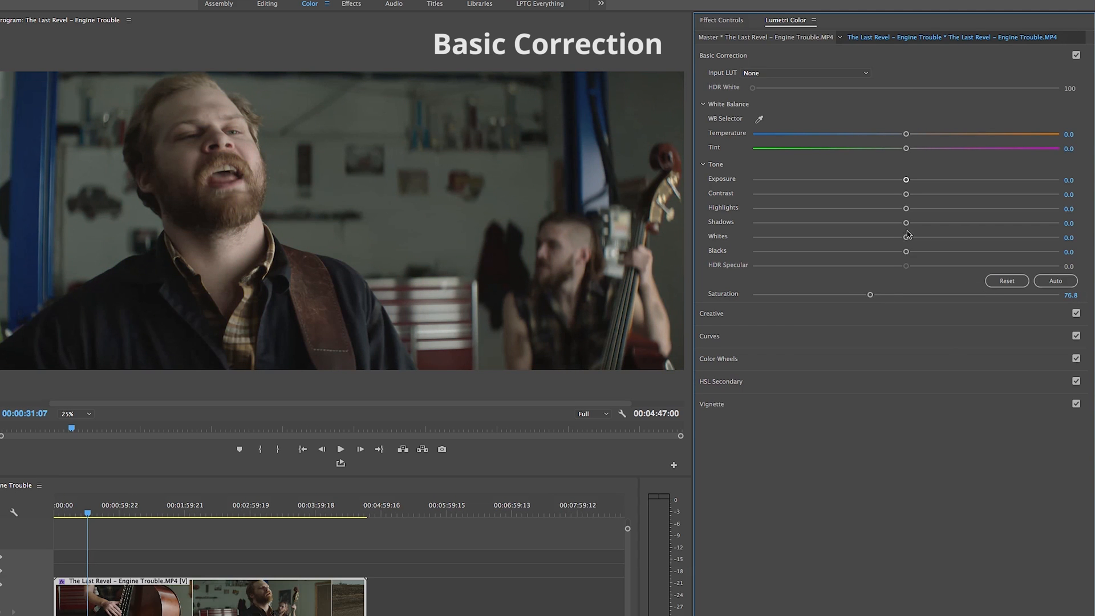
drag(906, 194, 910, 193)
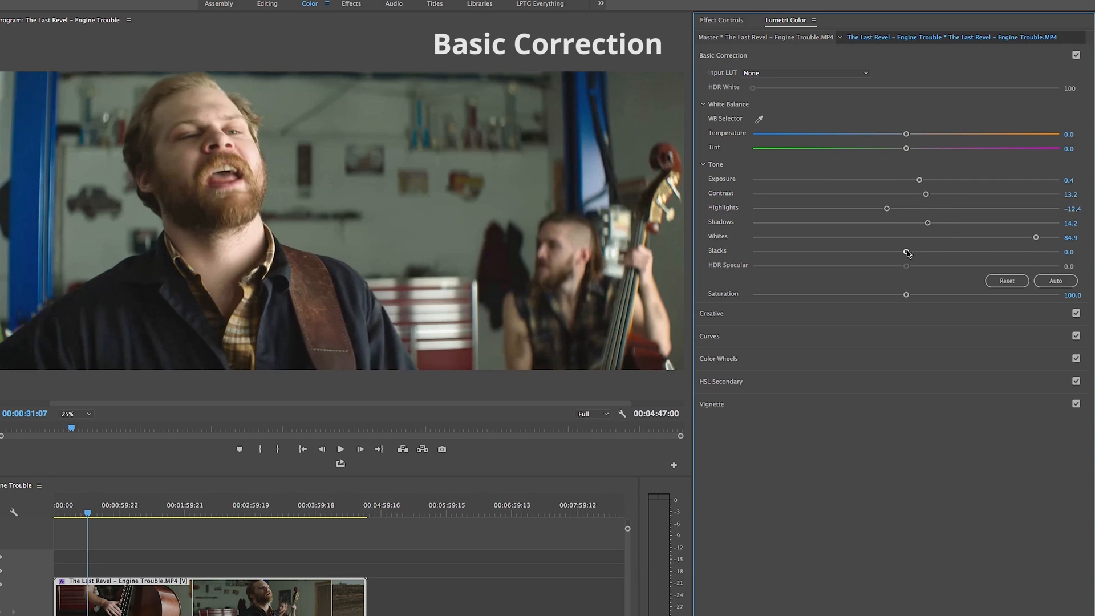
drag(926, 194, 935, 195)
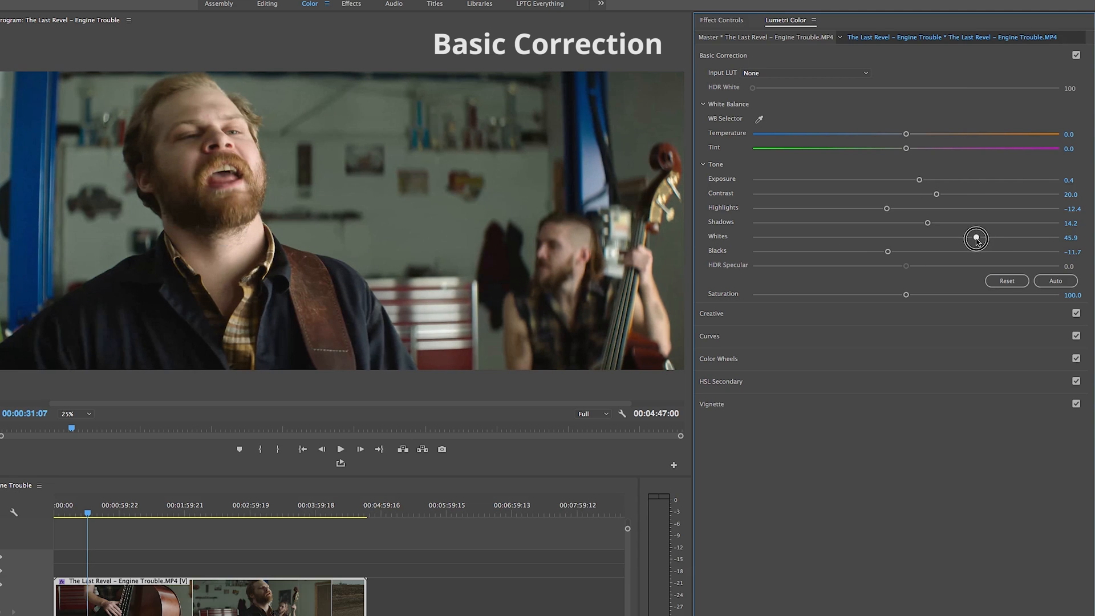
drag(976, 237, 962, 237)
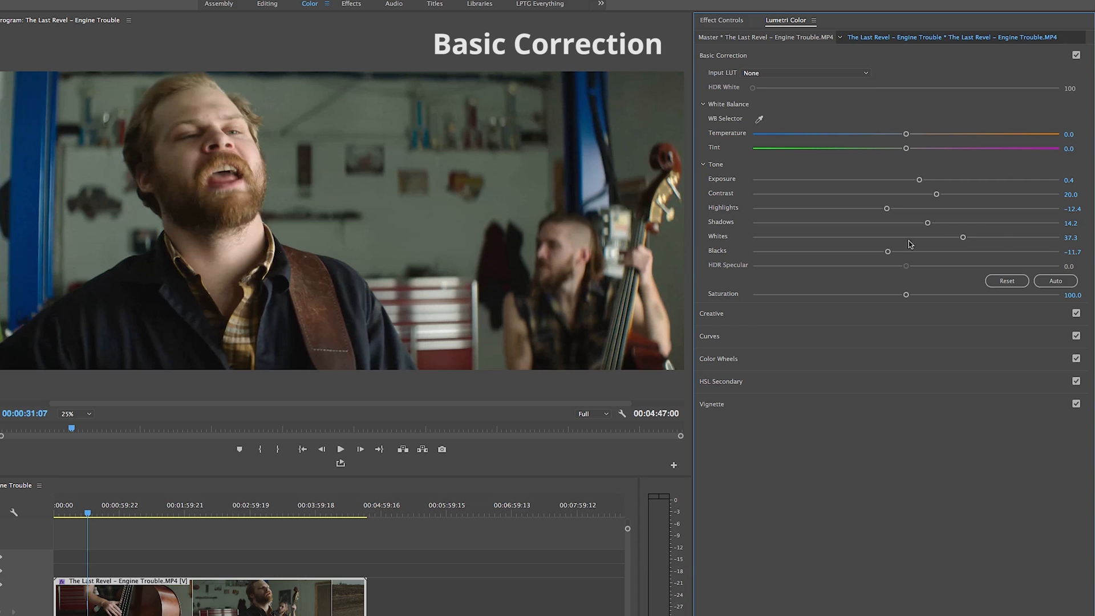
mouse_move(961, 293)
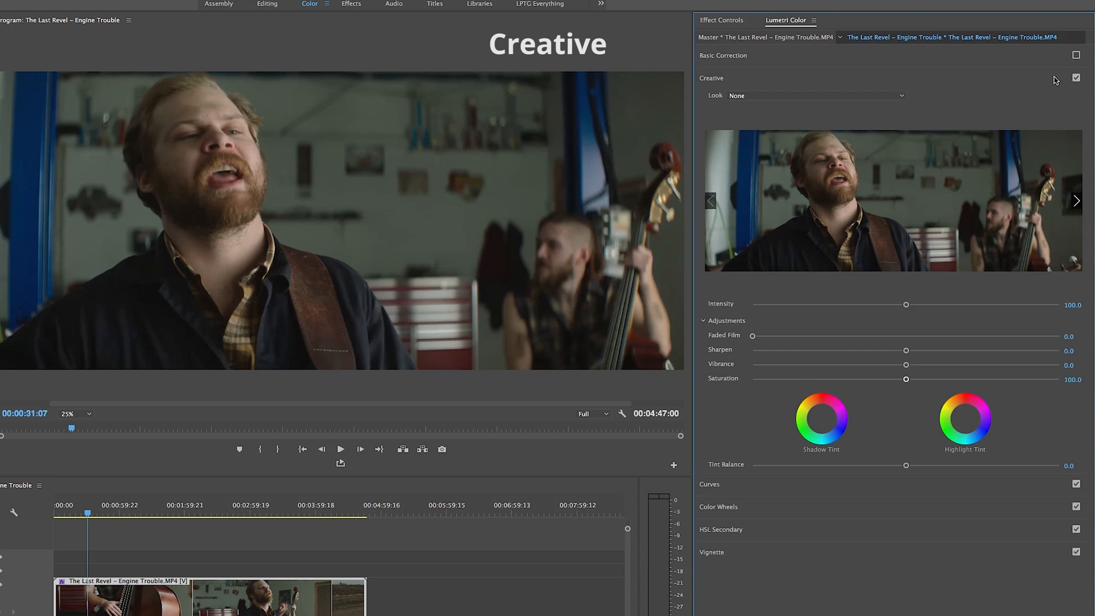
Step: Step through Creative look previews and land on Monochrome Kodak 5218 Kodak 2395
click(816, 95)
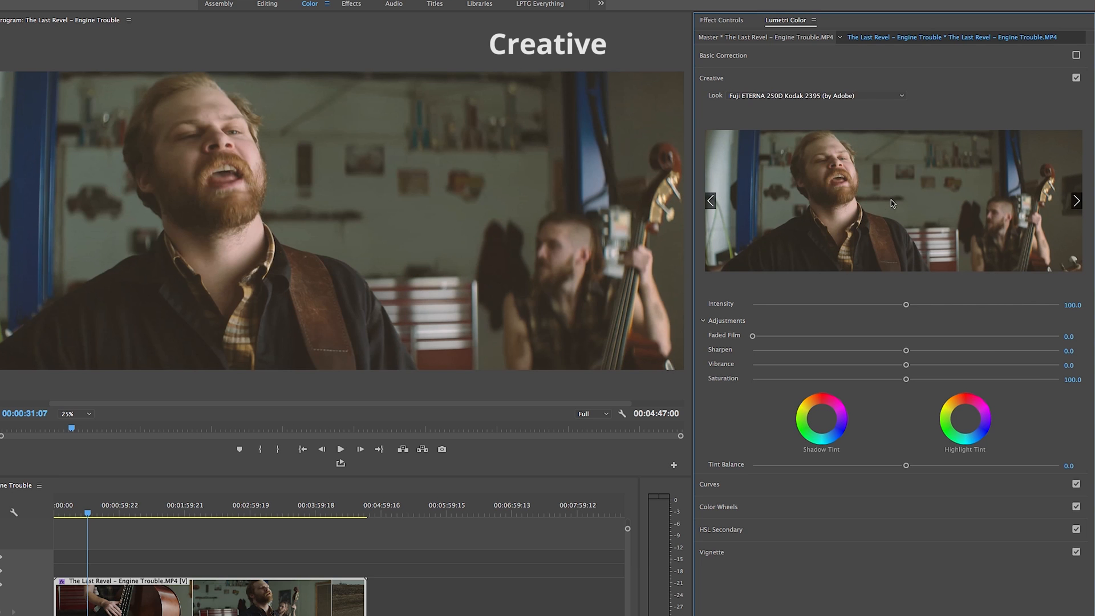
click(1075, 201)
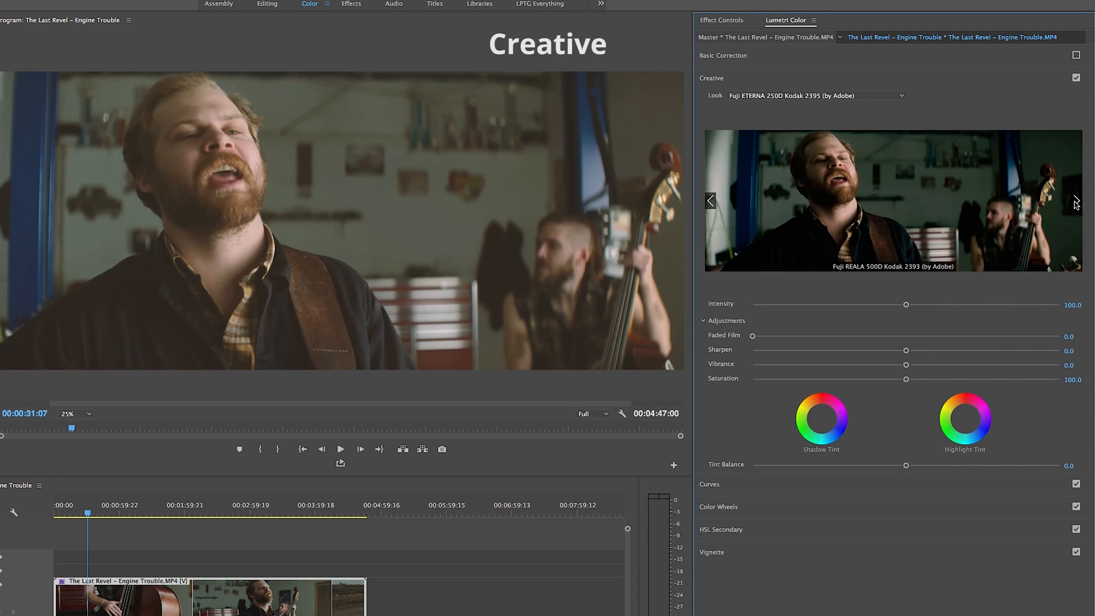
click(1075, 201)
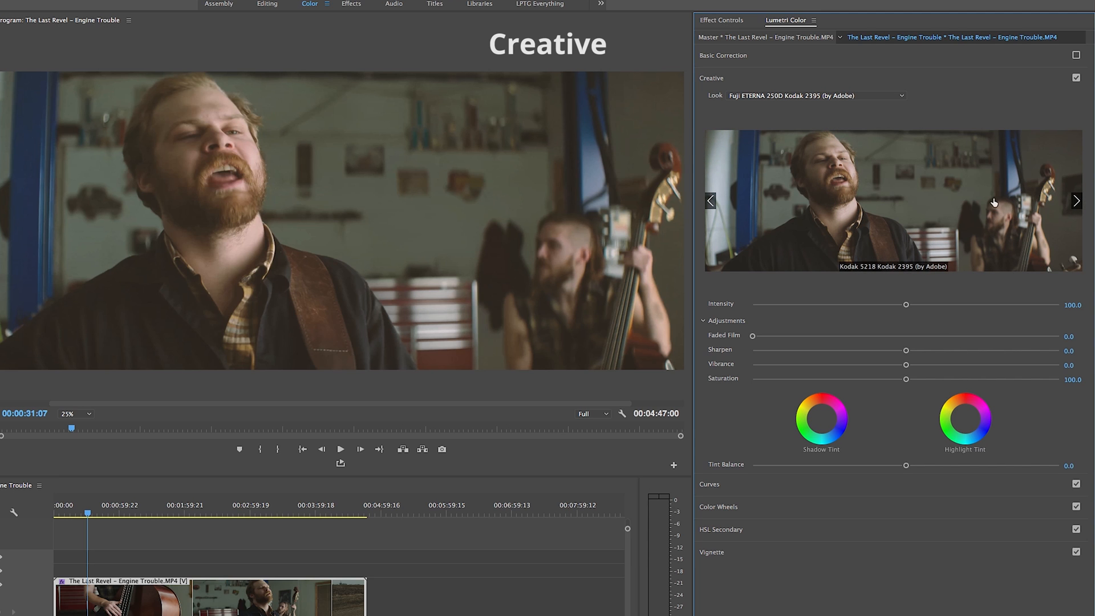
click(1075, 201)
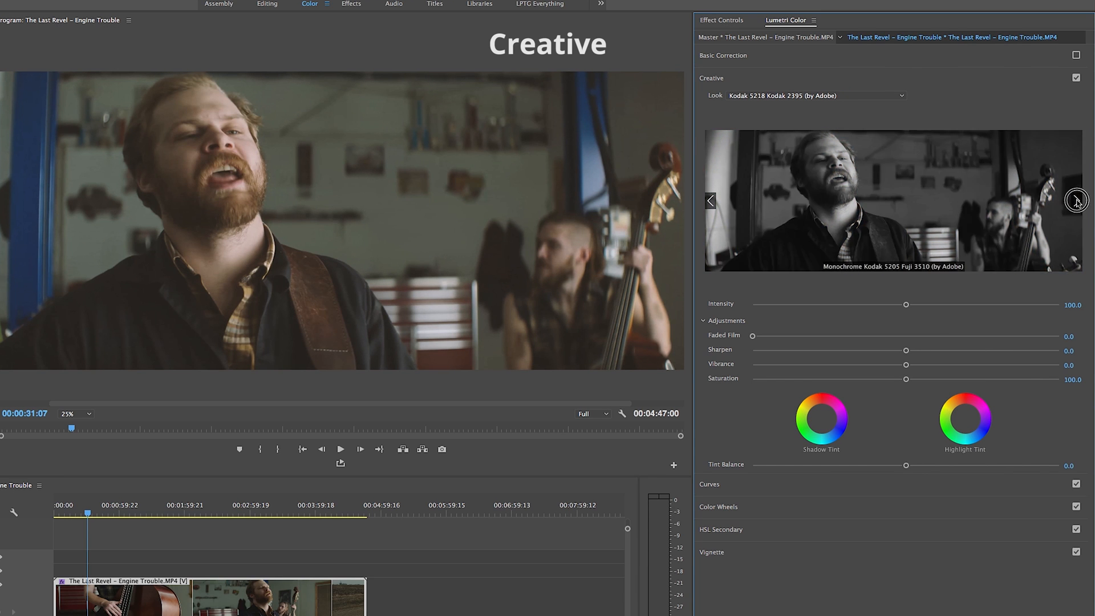
click(1076, 200)
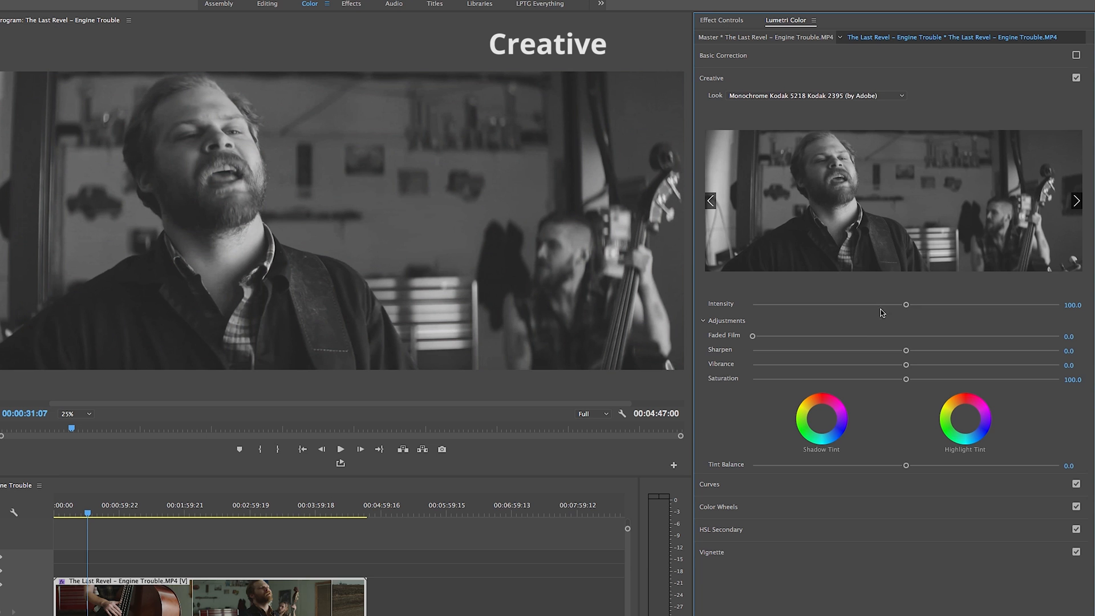
Step: Set look intensity 87.6, faded film 19.3, sharpen 13.2 and vibrance 25.4
drag(907, 303, 963, 312)
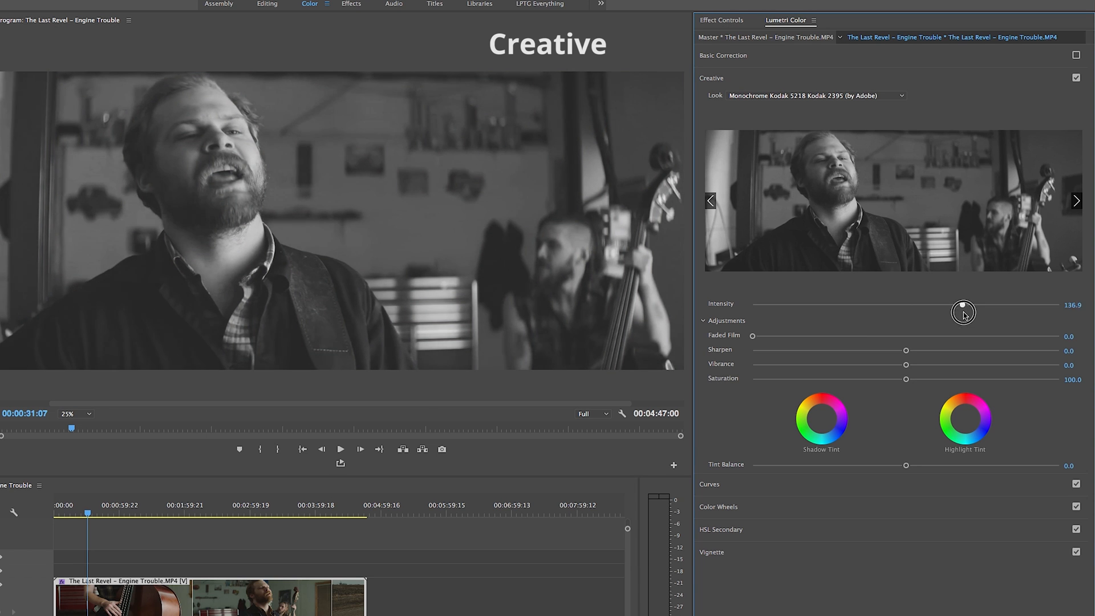
drag(964, 313, 887, 303)
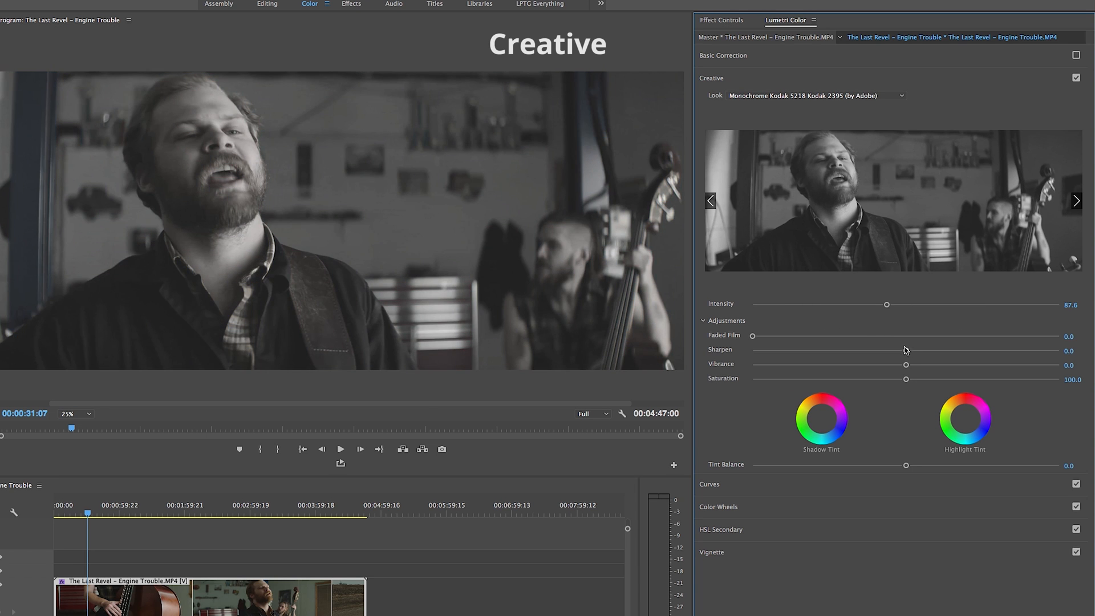
drag(751, 335, 810, 339)
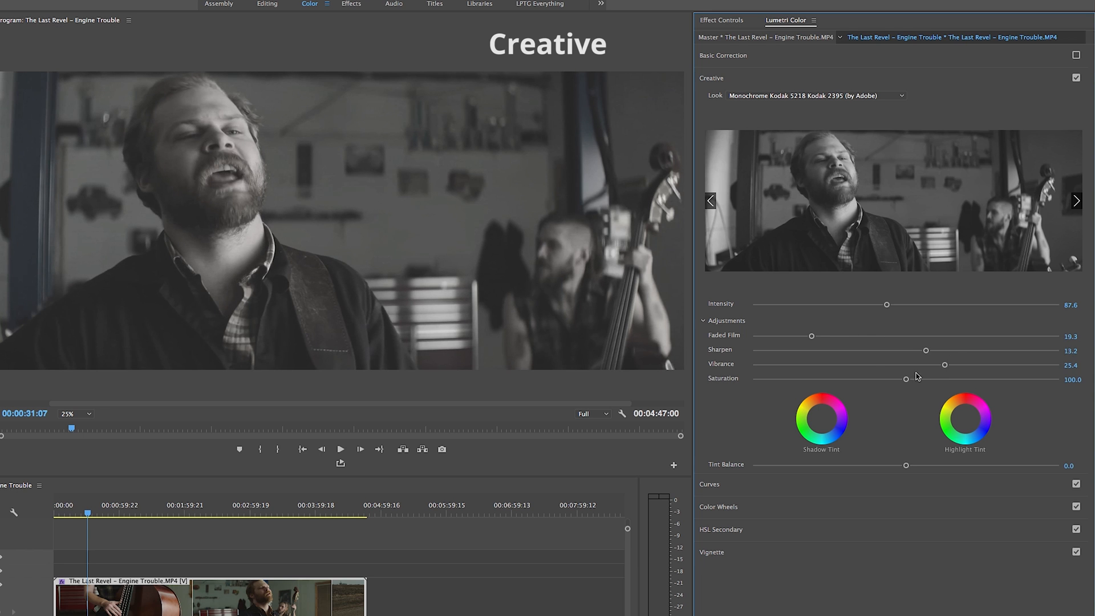
drag(906, 377, 944, 379)
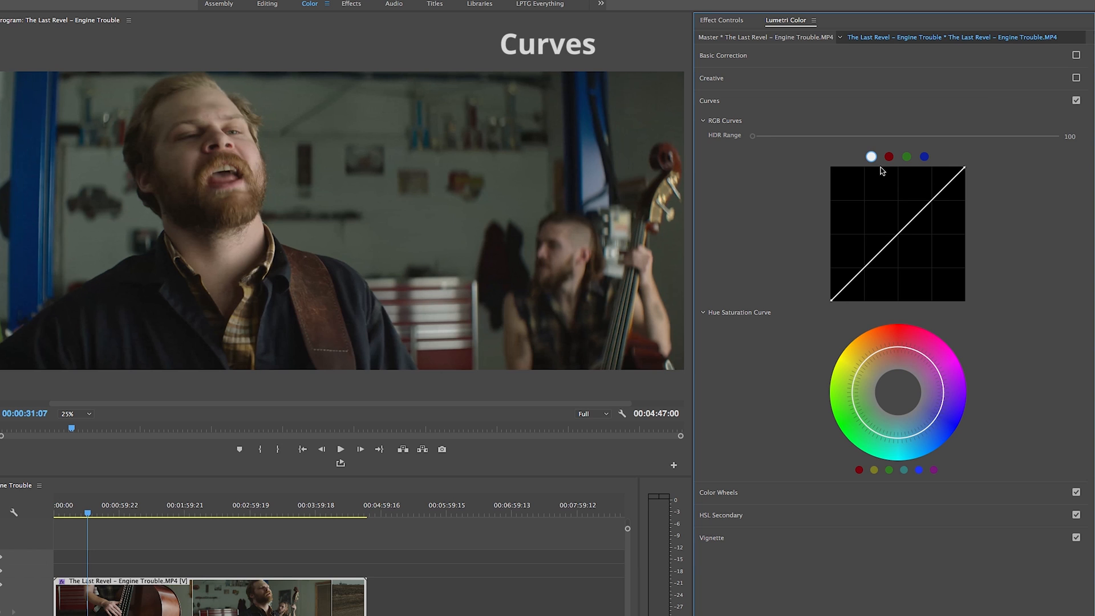
Step: Shape the master RGB curve into an S by pulling shadows down, then add hue saturation points
click(889, 156)
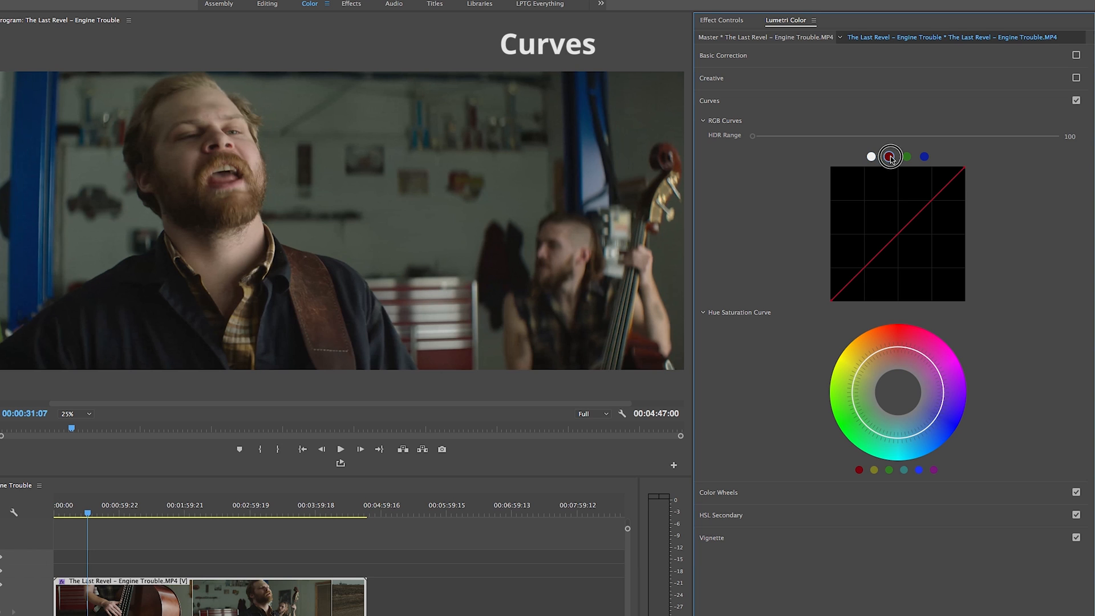
click(924, 156)
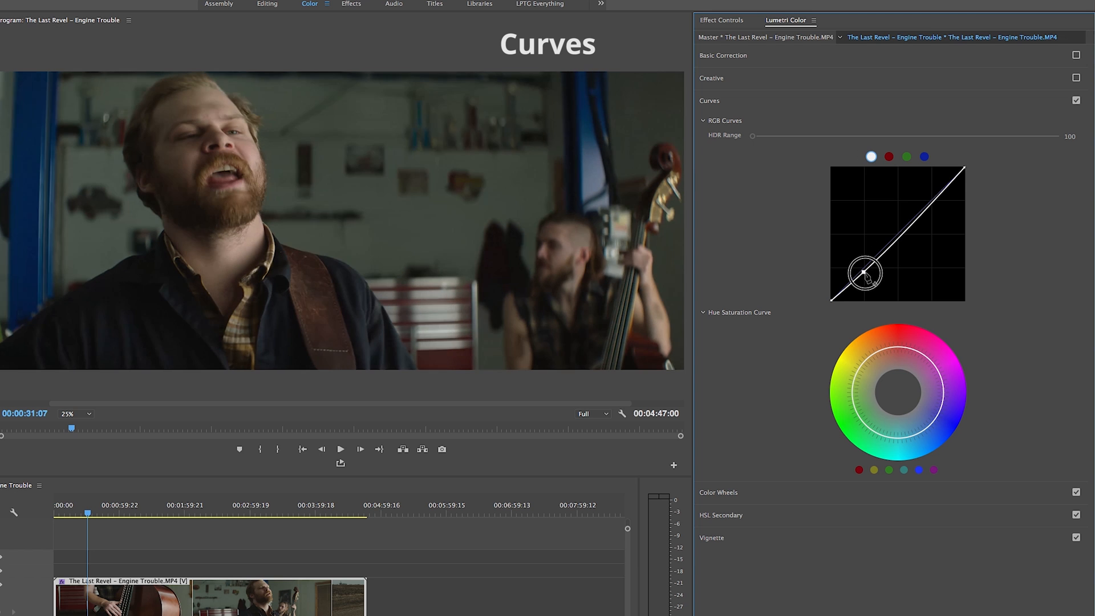
drag(863, 274, 938, 204)
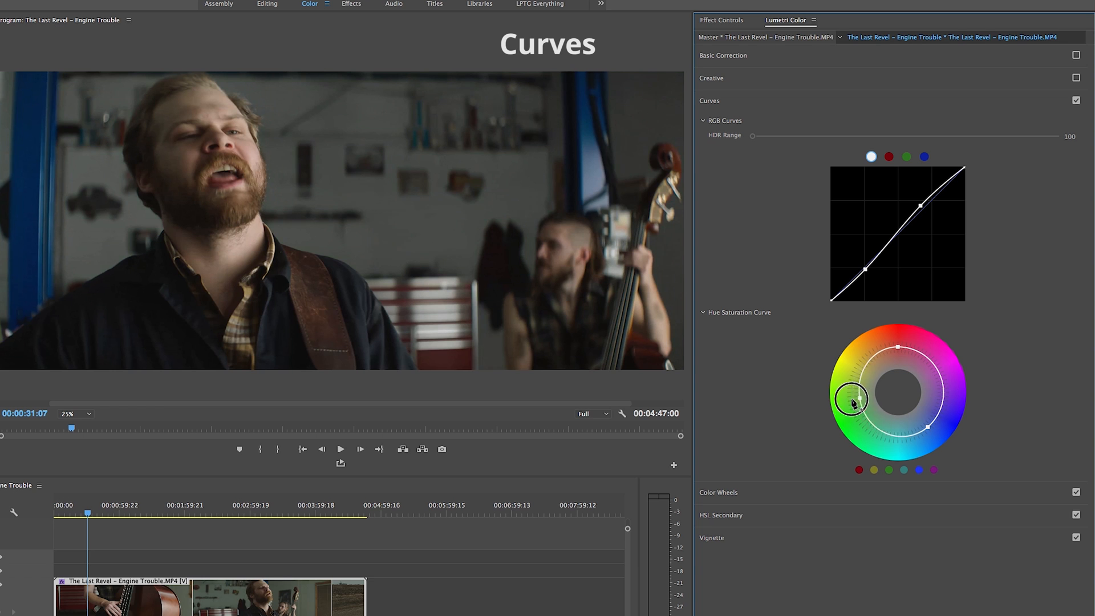
drag(852, 404, 925, 392)
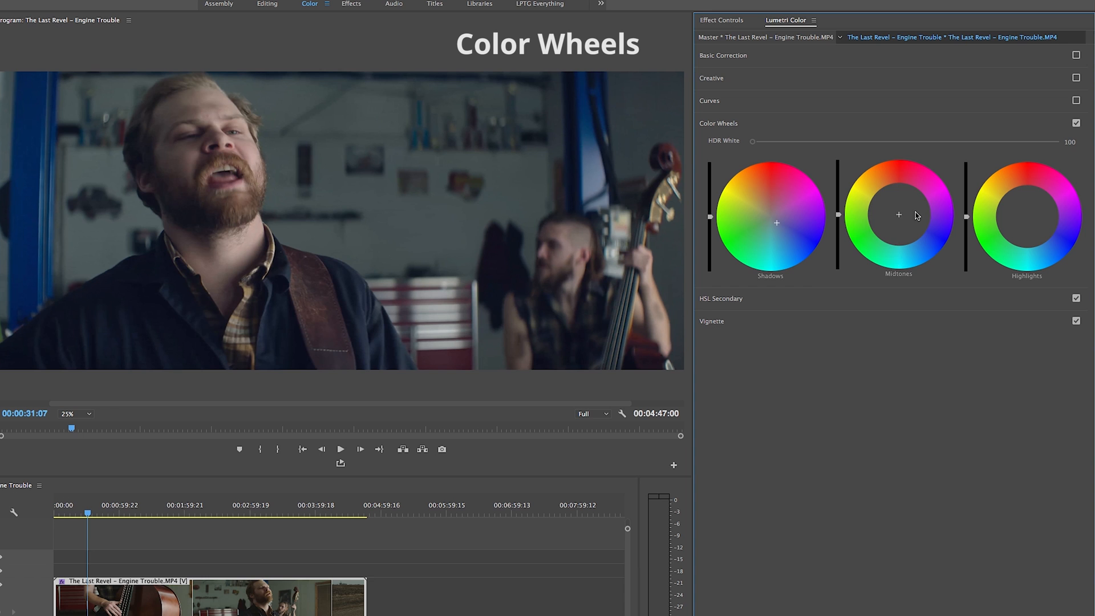
Step: Drag the Midtones wheel crosshair slightly upward toward red
drag(899, 214, 895, 204)
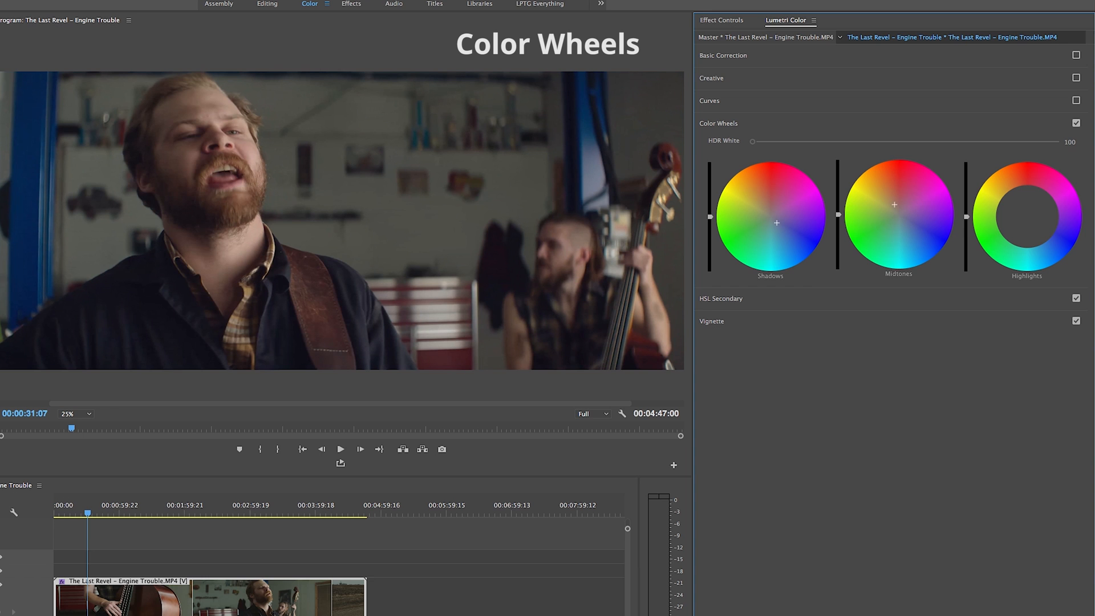
click(1027, 212)
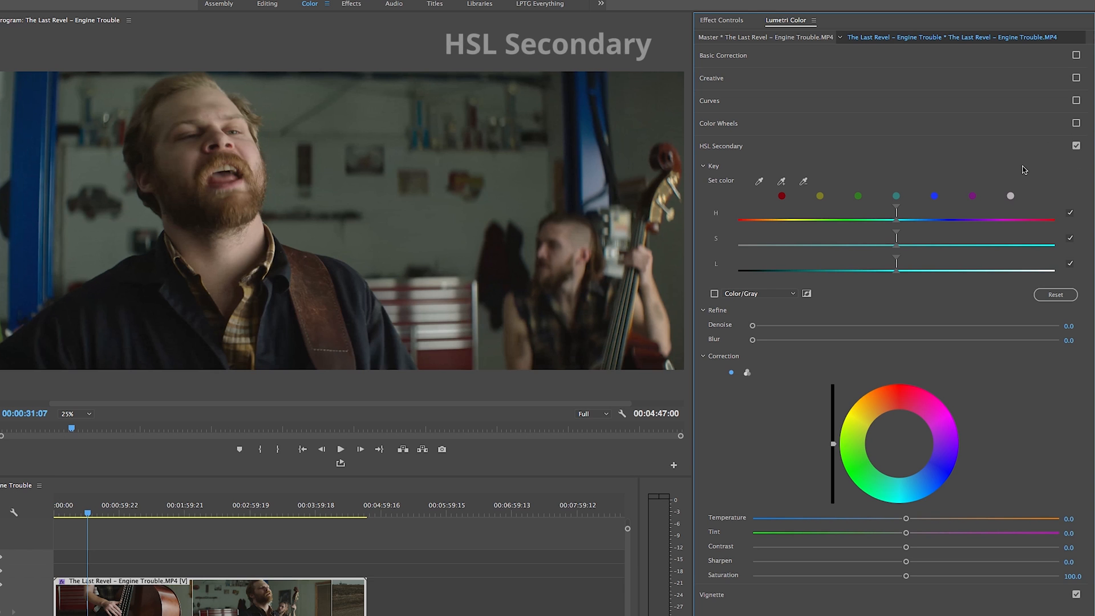
mouse_move(854, 323)
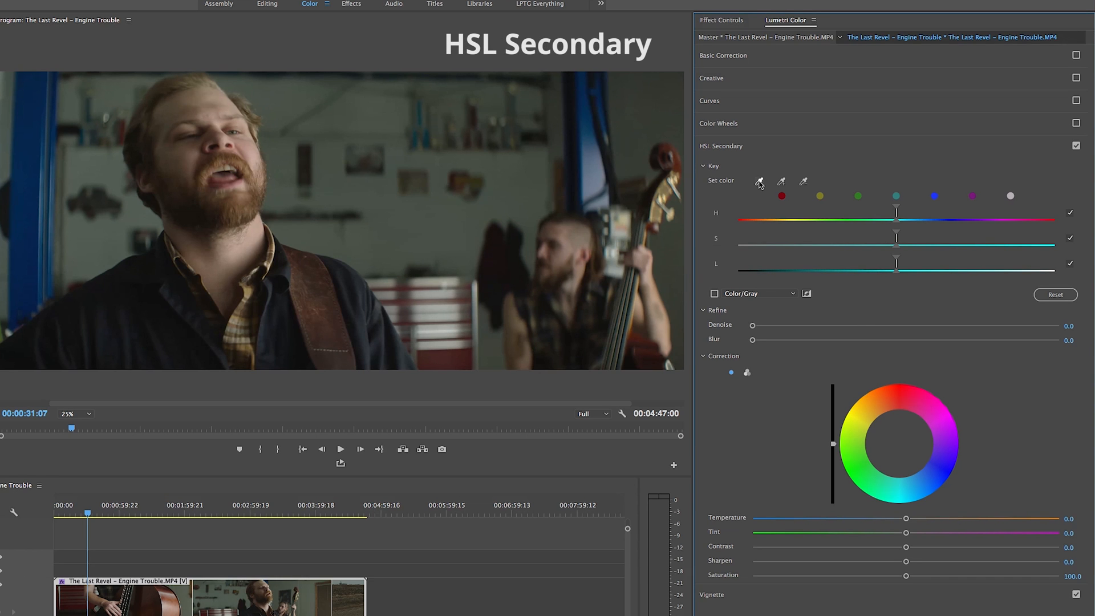
Step: Sample the singer's warm orange tones with the Set color eyedropper and adjust the key's tint
click(250, 147)
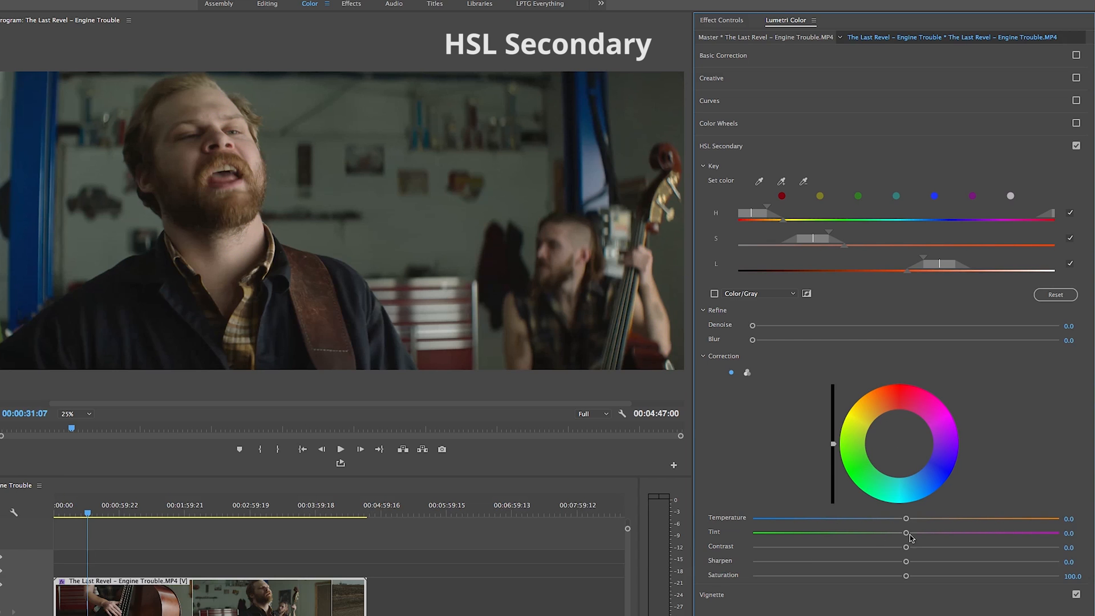
drag(906, 575, 937, 574)
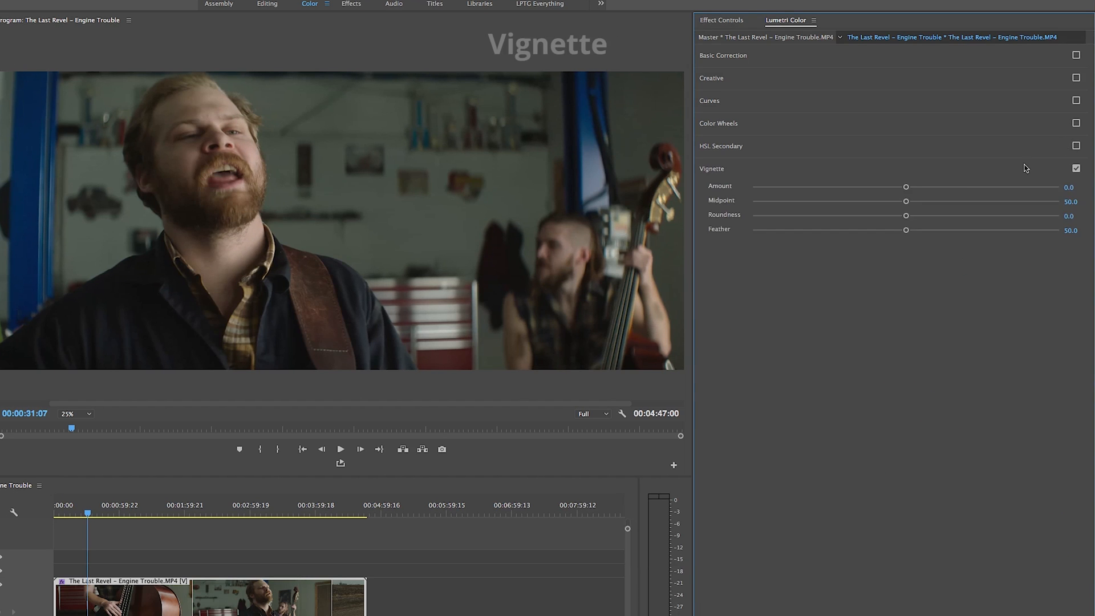
Step: Set vignette amount −7.3, midpoint 0, roundness 10.3, feather 100, then untick Vignette
drag(905, 186, 872, 188)
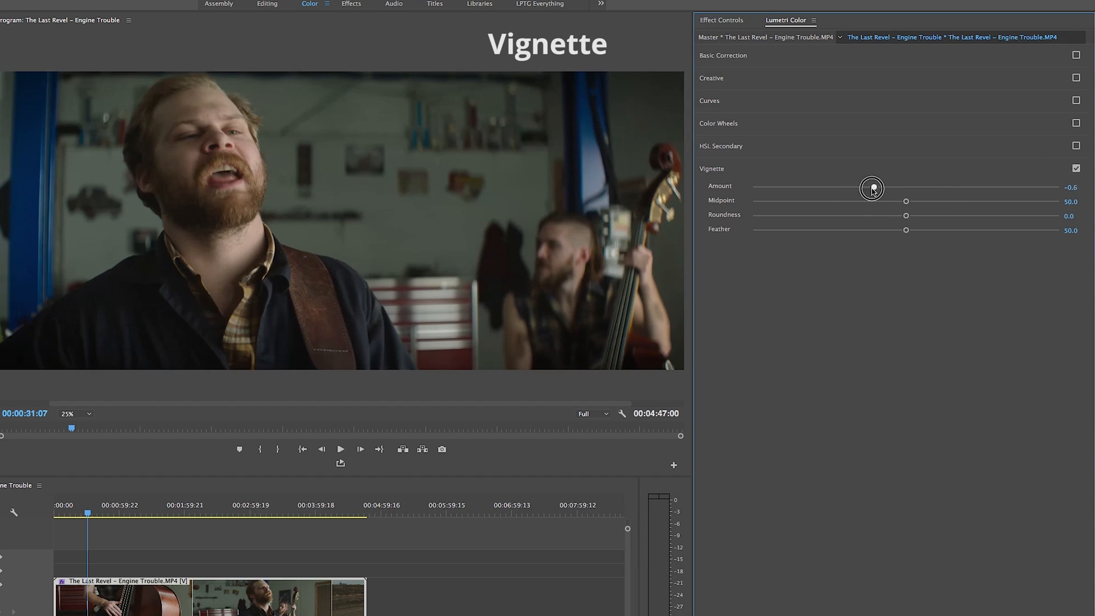
drag(871, 188, 787, 186)
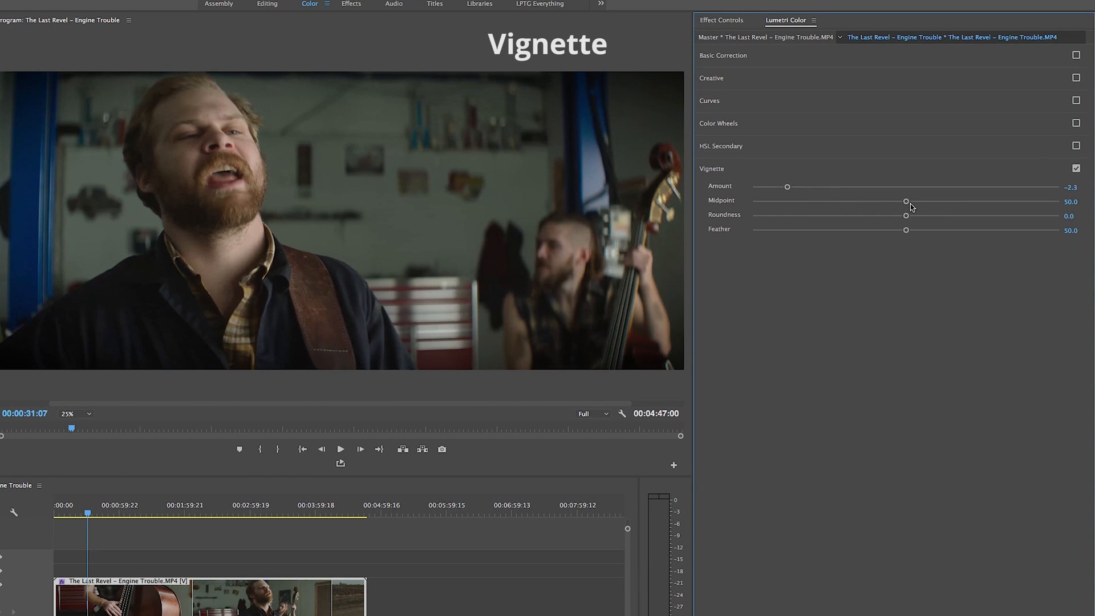
drag(905, 201, 752, 201)
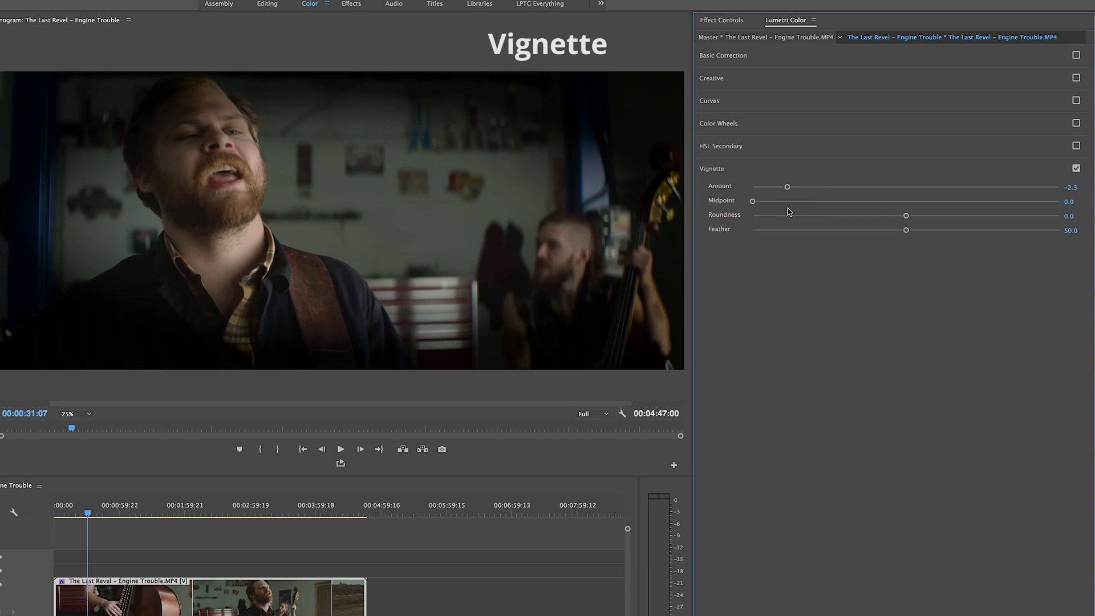
drag(906, 215, 783, 224)
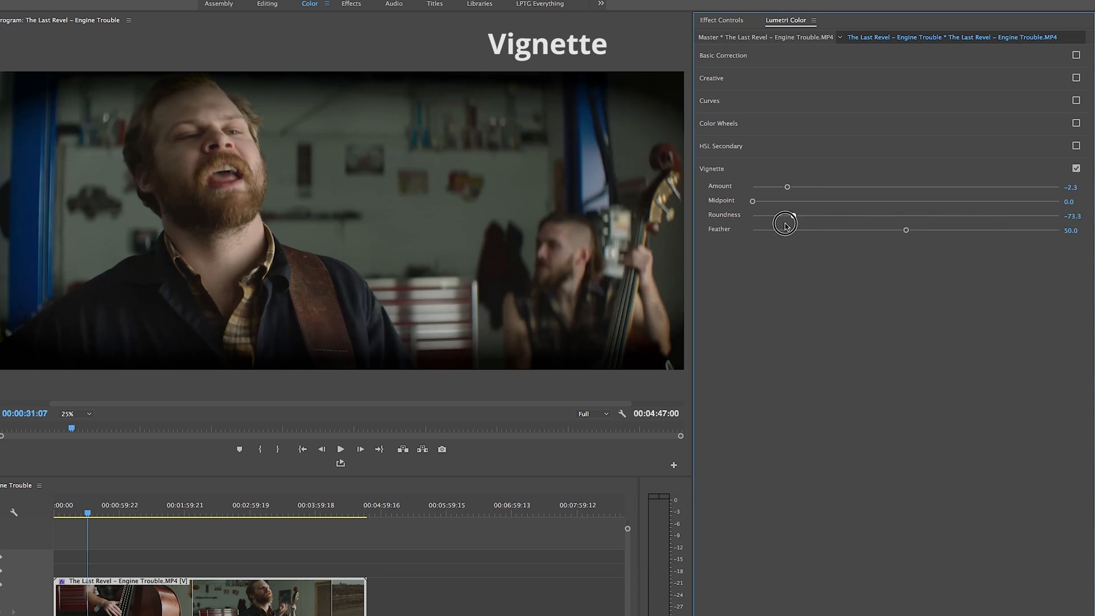
drag(785, 222, 1051, 229)
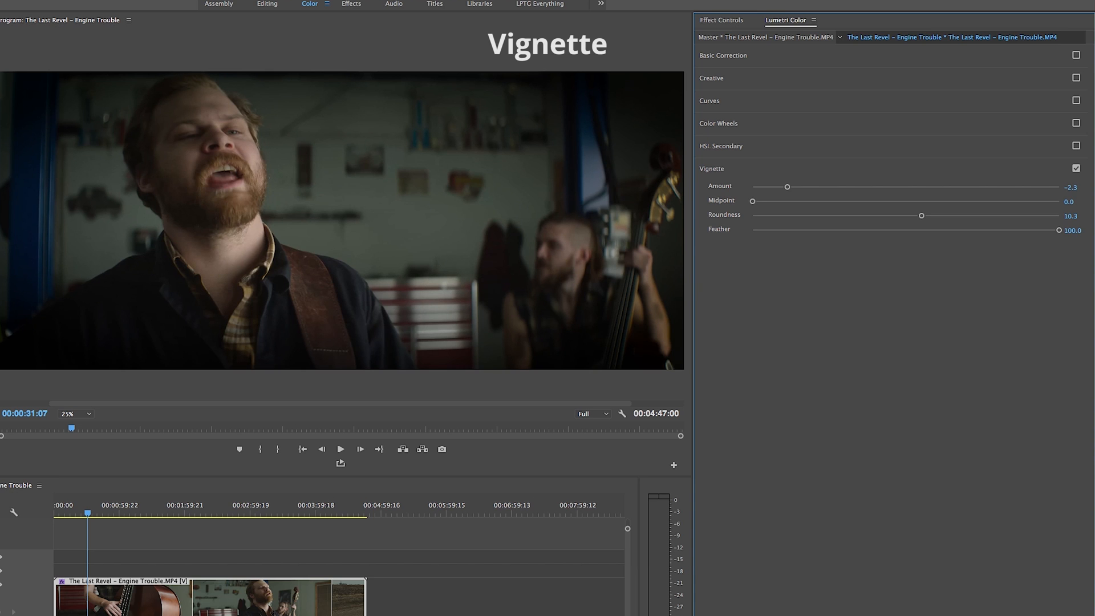
click(1075, 169)
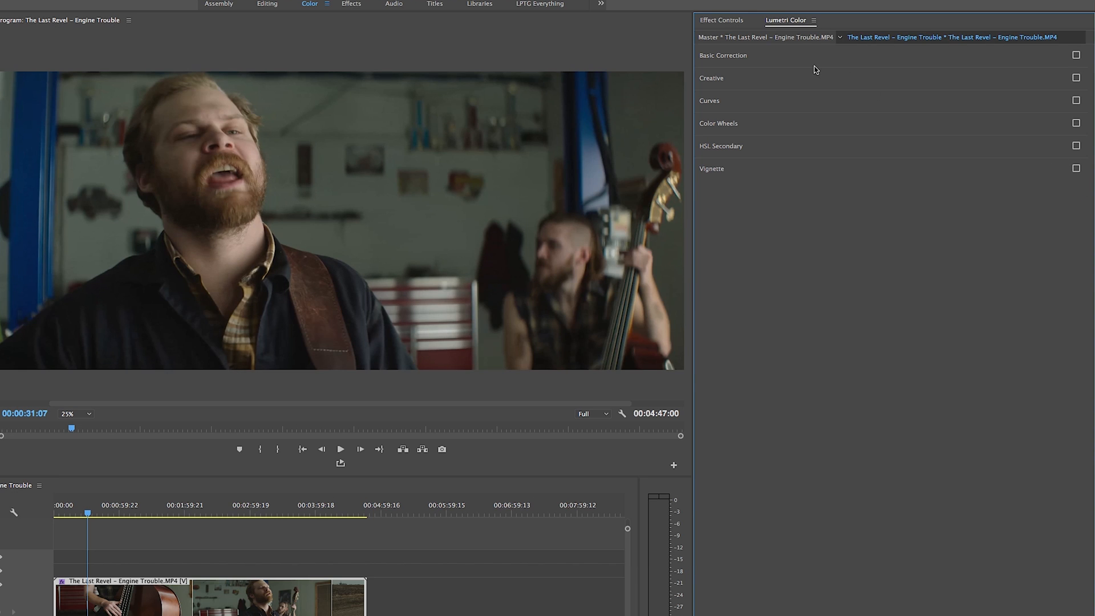
Step: Tick Basic Correction through HSL Secondary back on, then toggle Vignette to compare and leave it on
click(723, 54)
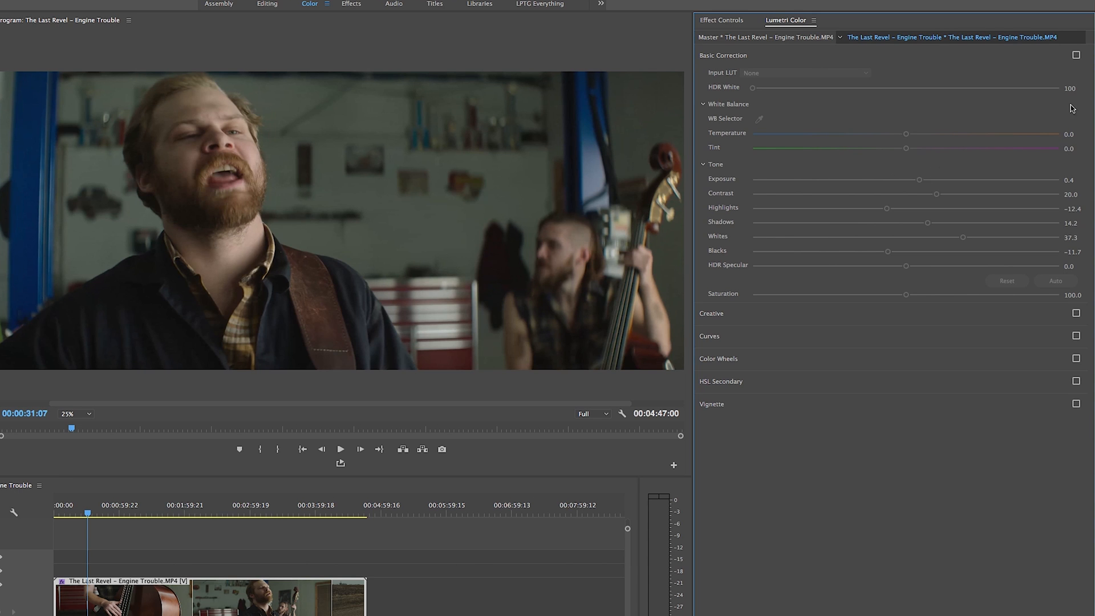
click(1076, 55)
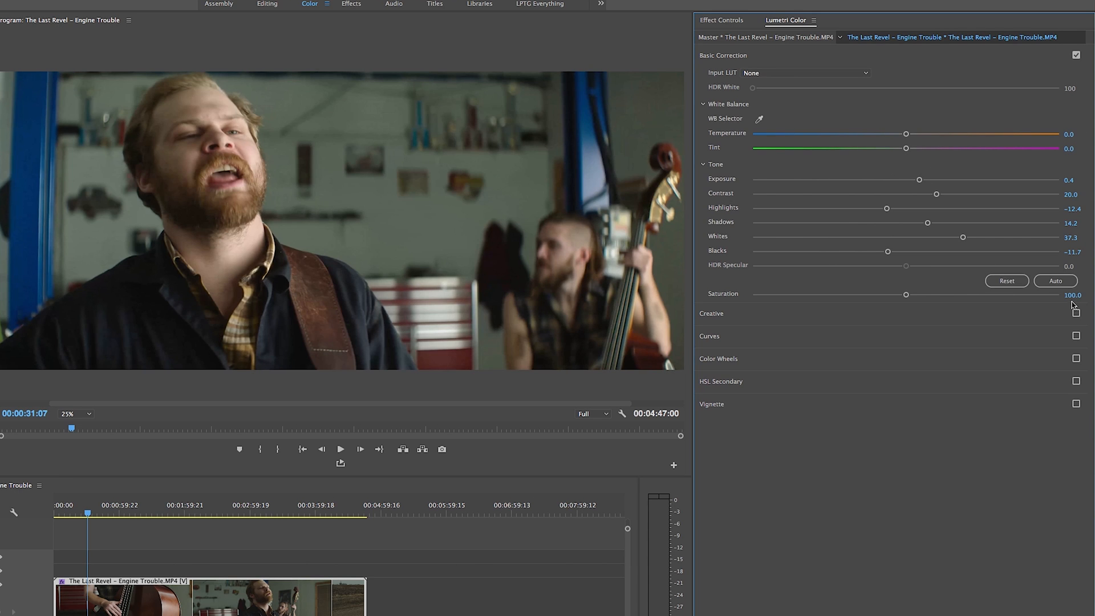
click(1075, 355)
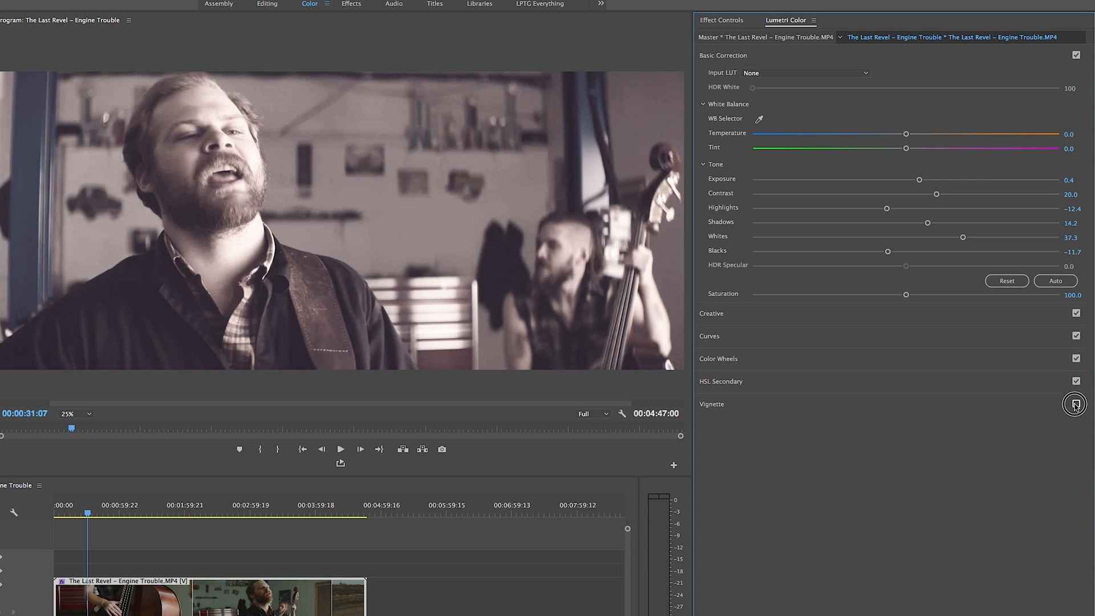
click(1075, 404)
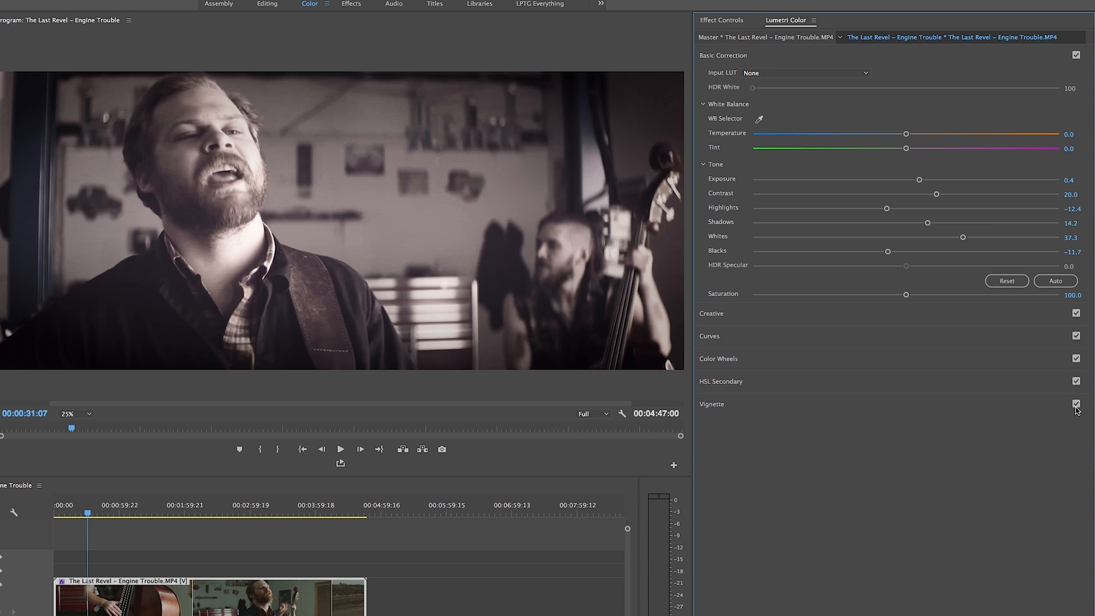
click(1075, 403)
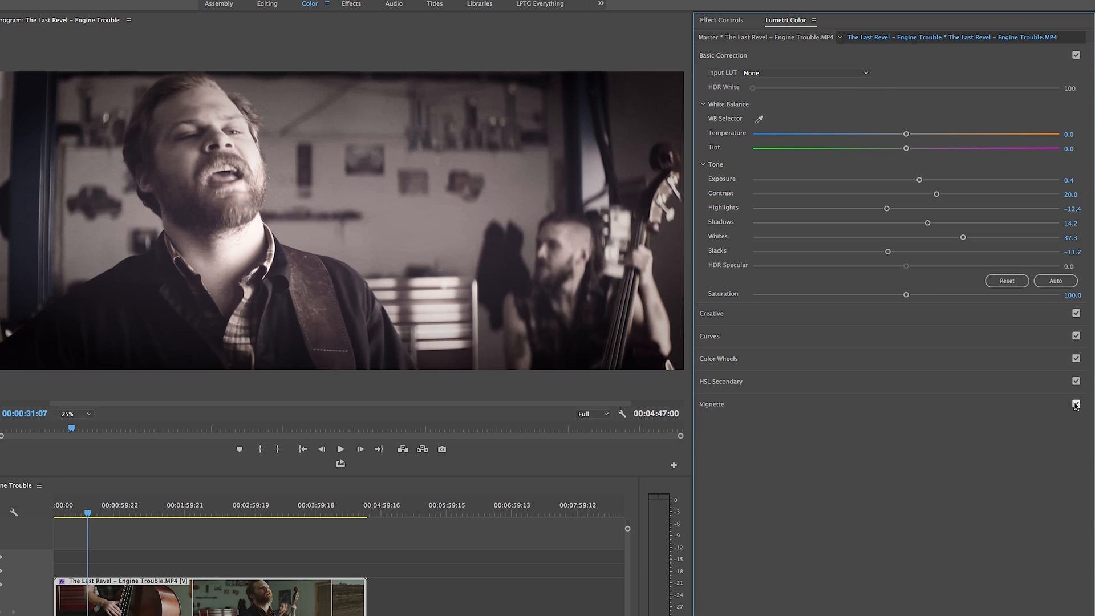
click(1075, 404)
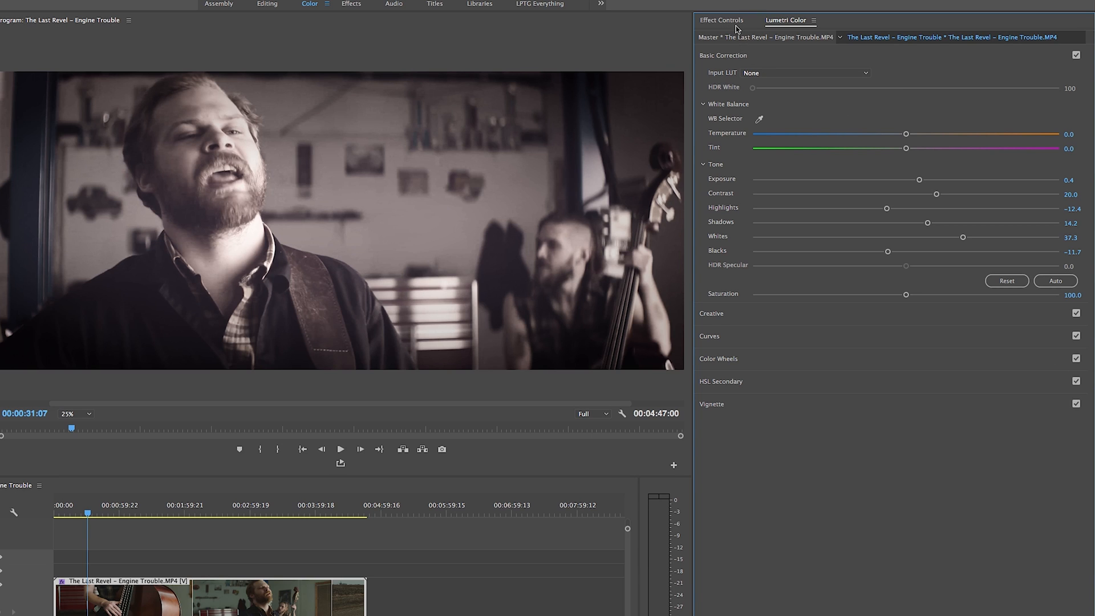
Step: Reset the Lumetri Color effect in Effect Controls so the clip returns to its ungraded look
click(721, 20)
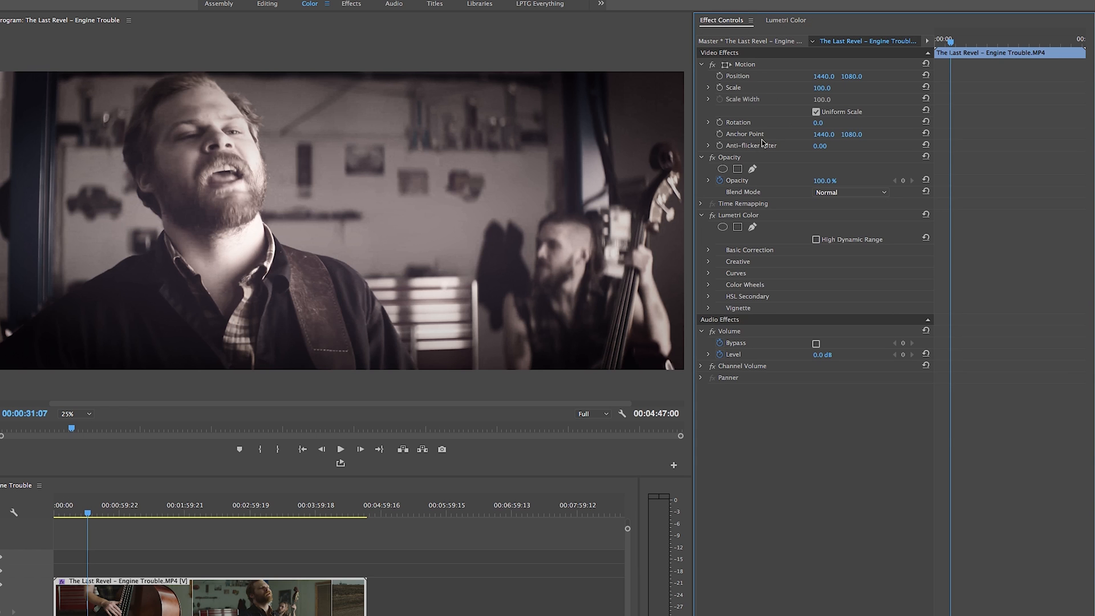
click(738, 215)
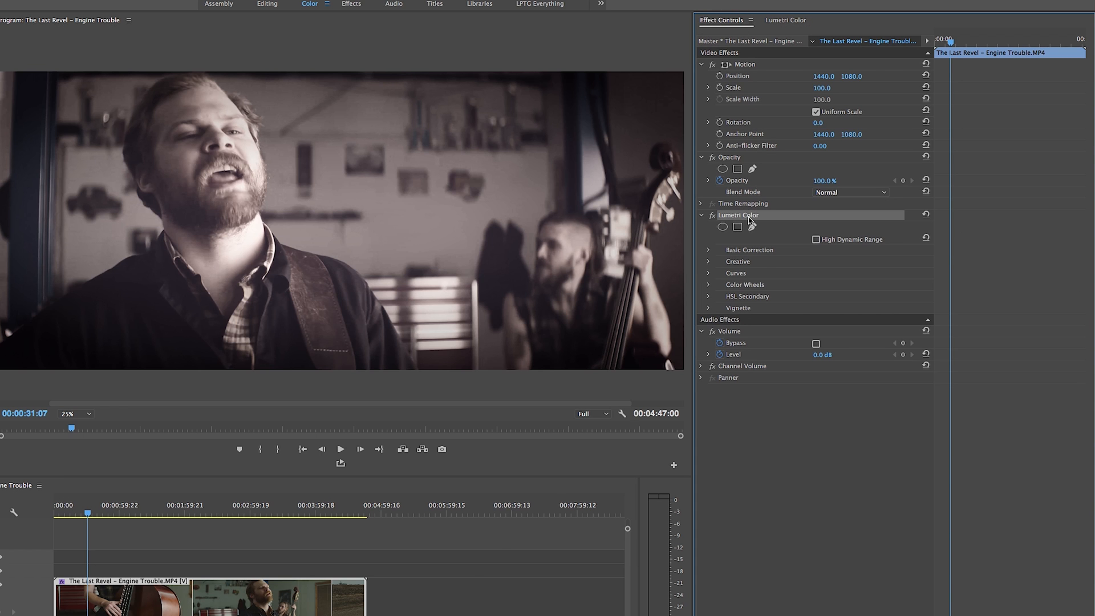
click(786, 19)
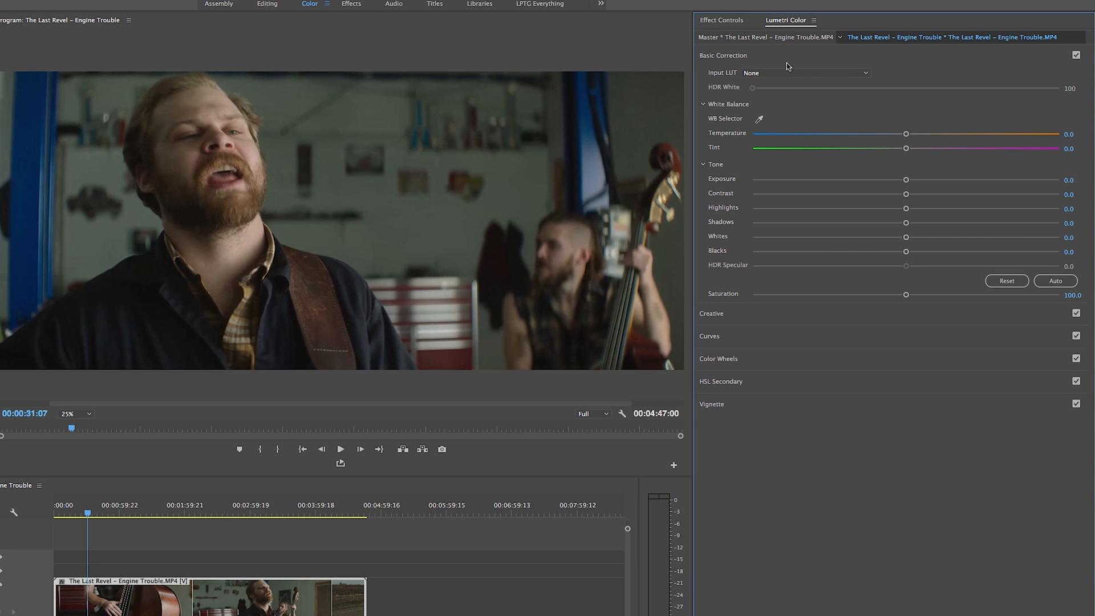
mouse_move(1070, 135)
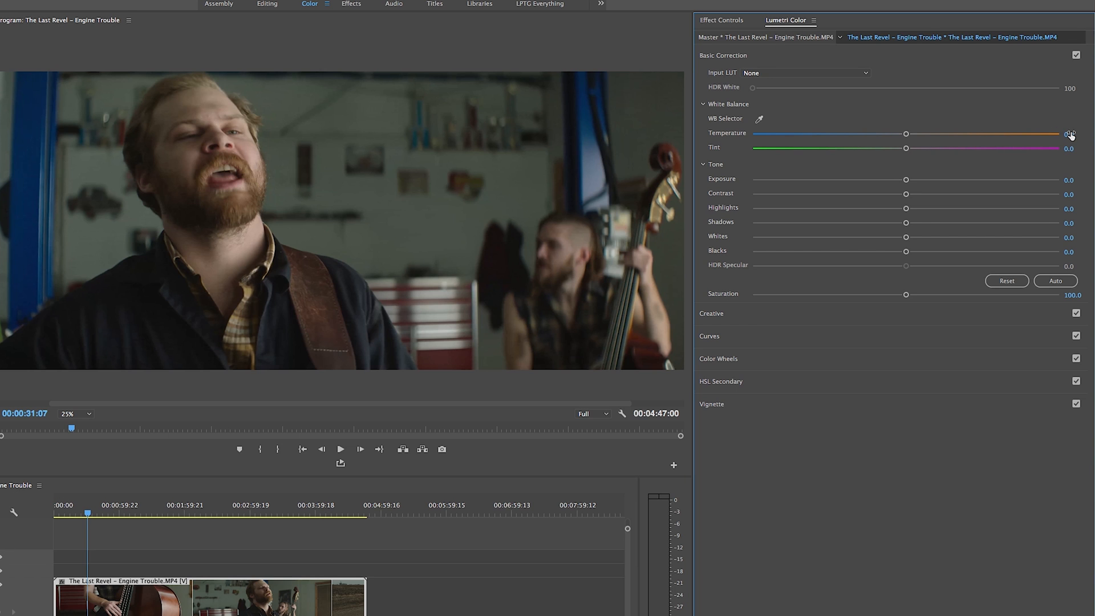